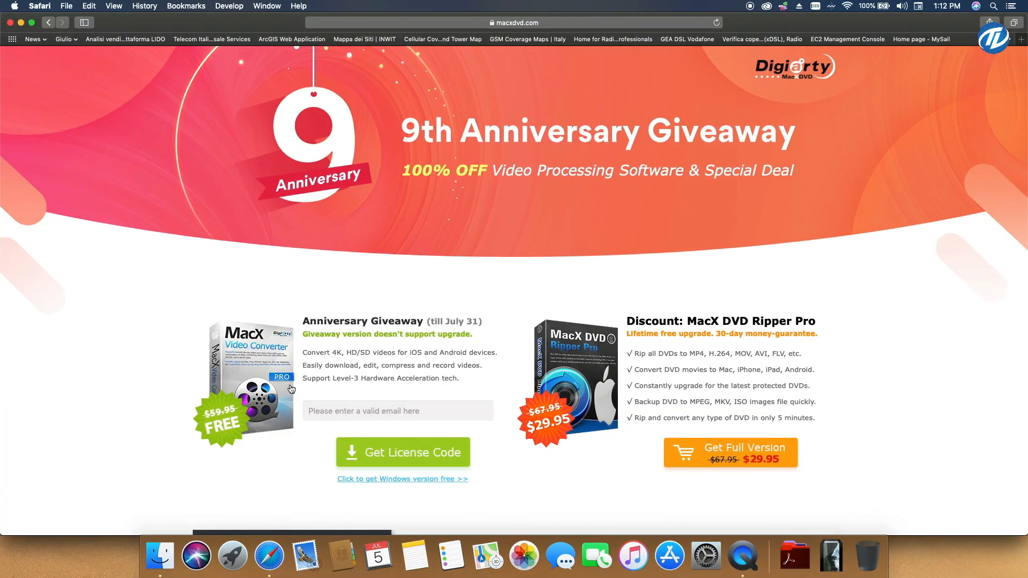
pyautogui.moveTo(130, 365)
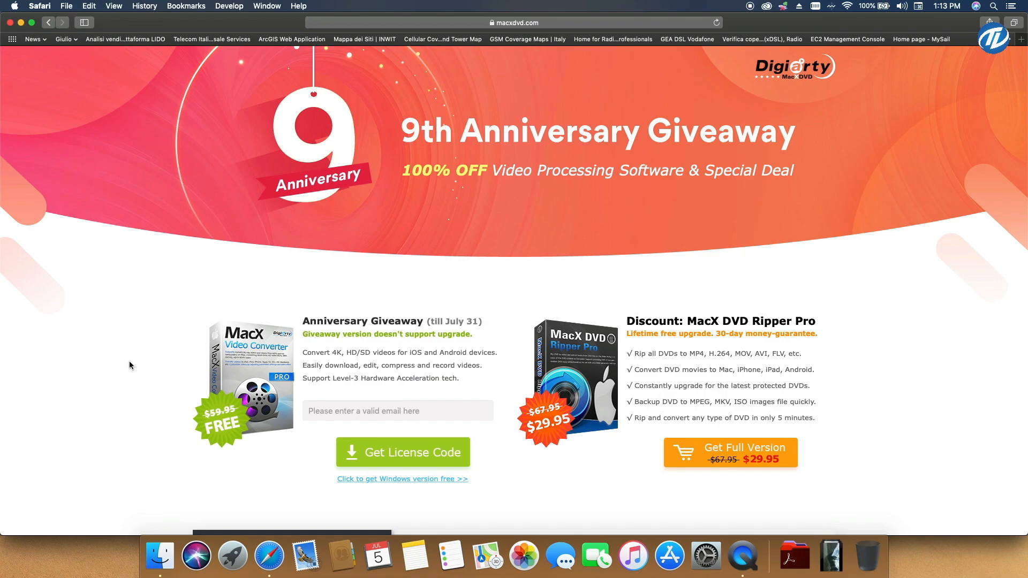
pyautogui.moveTo(217, 515)
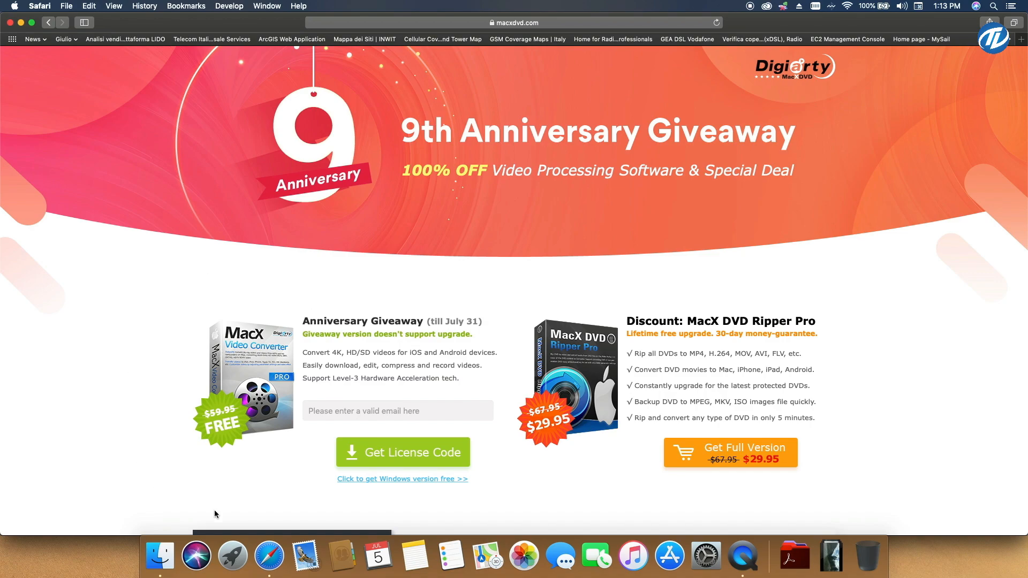
pyautogui.moveTo(145, 420)
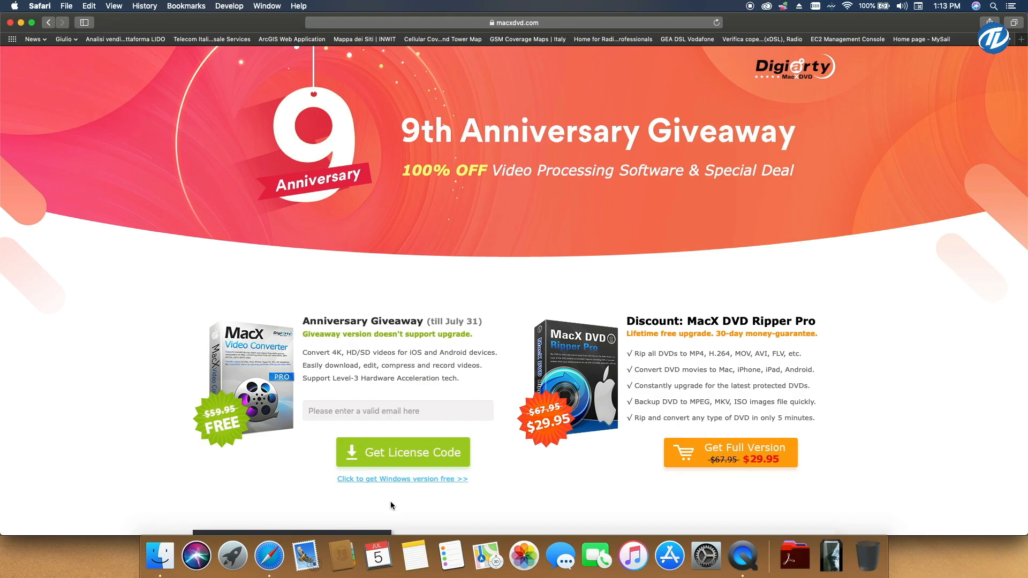
# - Download the MacX Video Converter Pro free trial installer from its product page
pyautogui.scroll(-3)
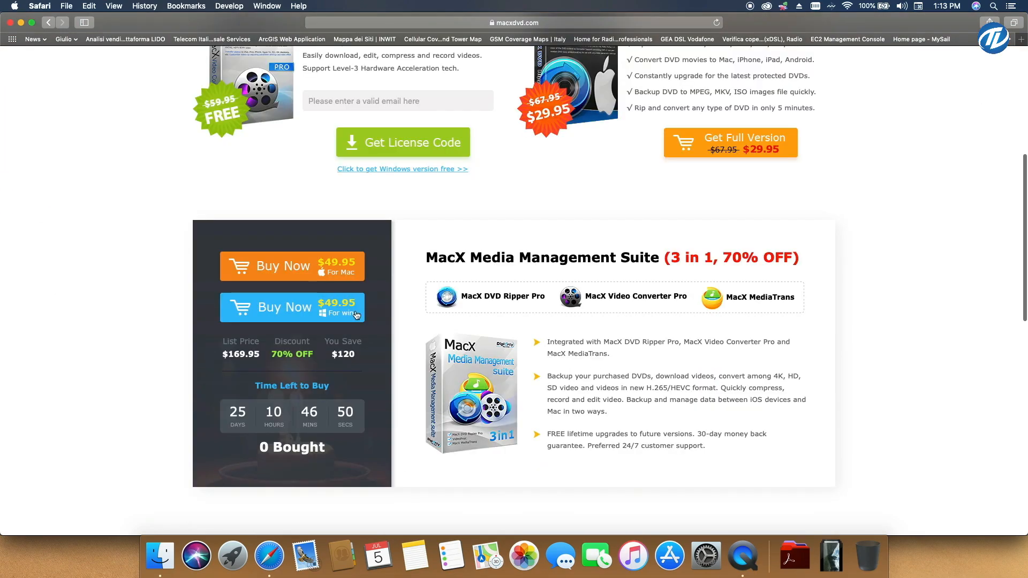
pyautogui.scroll(-3)
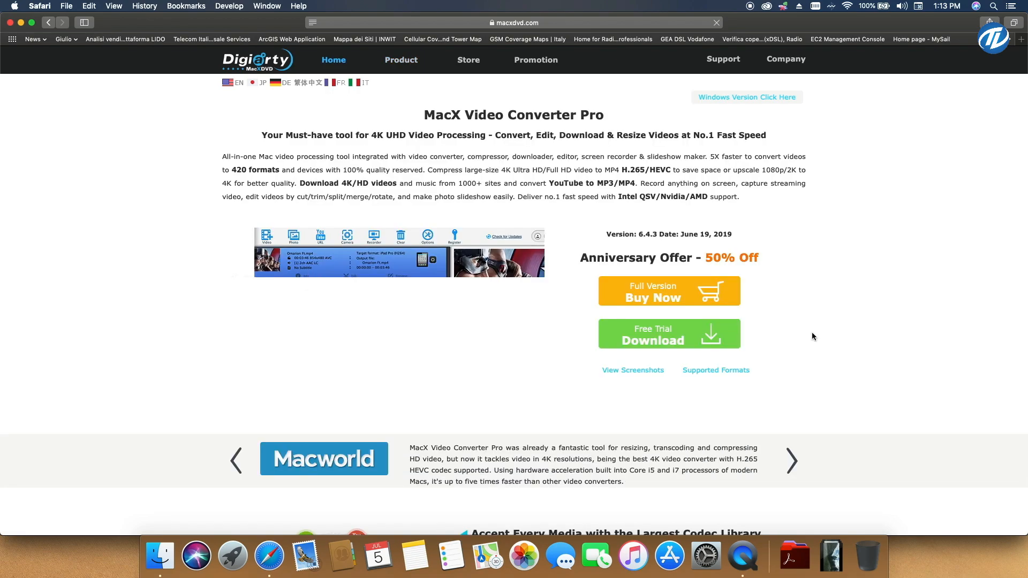
pyautogui.click(668, 335)
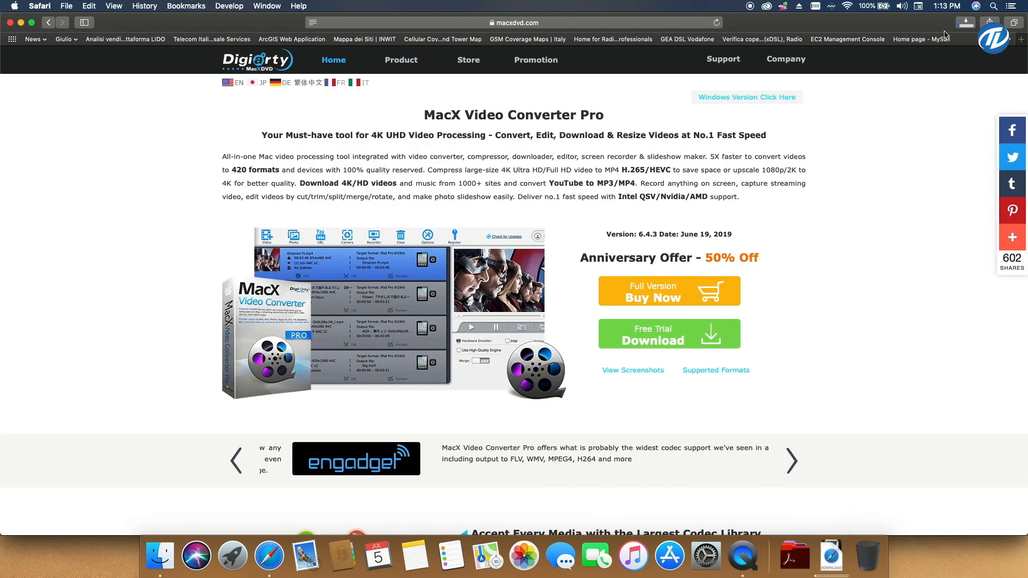
# - Open macx-video-converter-pro.dmg from Safari's Downloads list
pyautogui.click(965, 23)
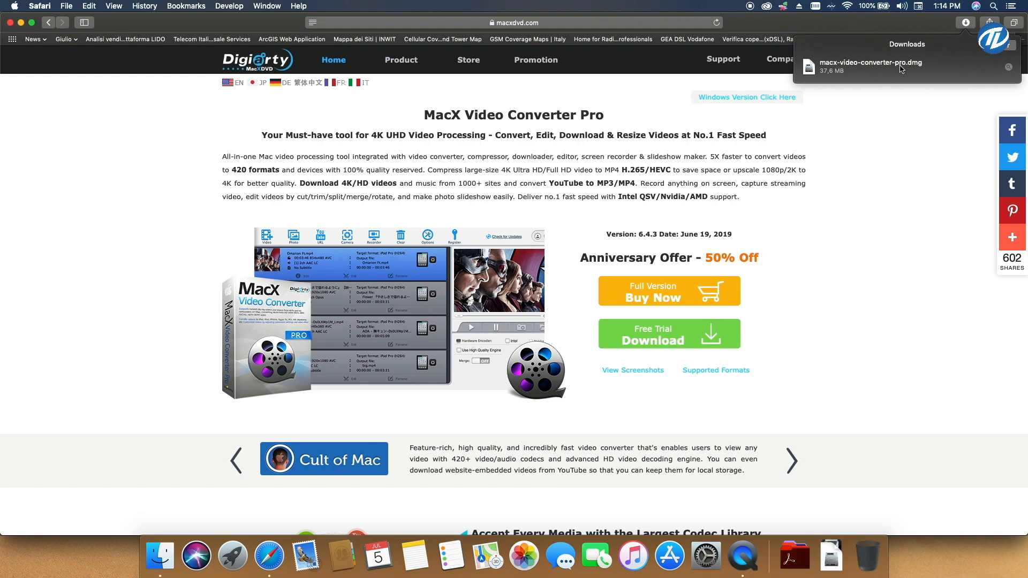
pyautogui.moveTo(886, 65)
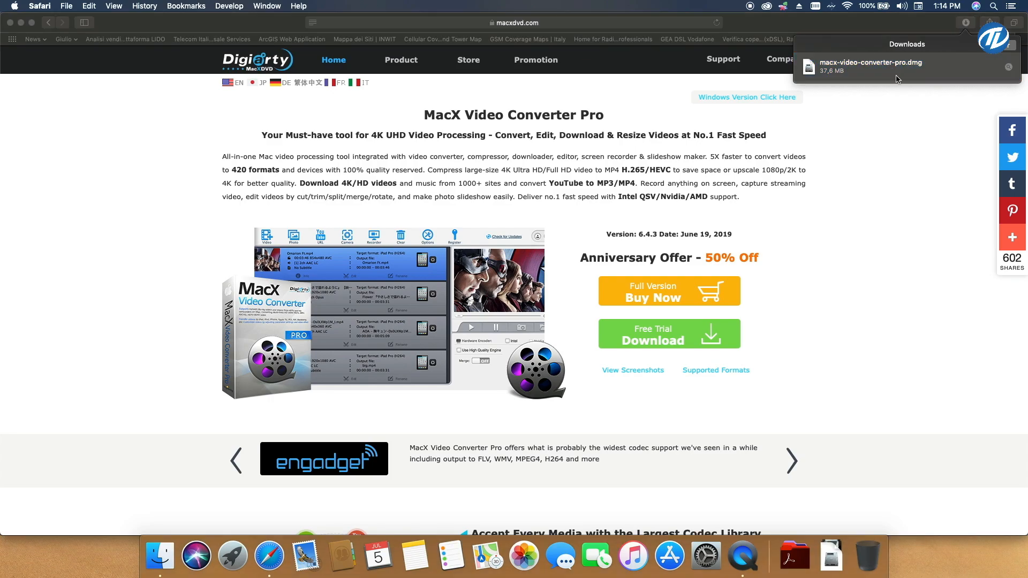
pyautogui.click(869, 65)
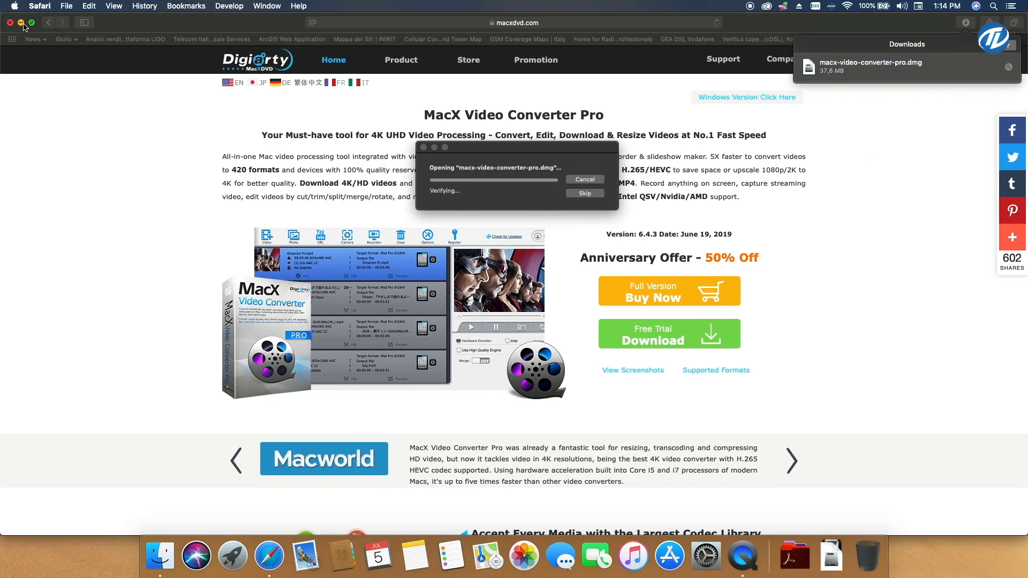
# - Copy MacX Video Converter Pro.app into Applications and eject the installer disk image
pyautogui.click(21, 23)
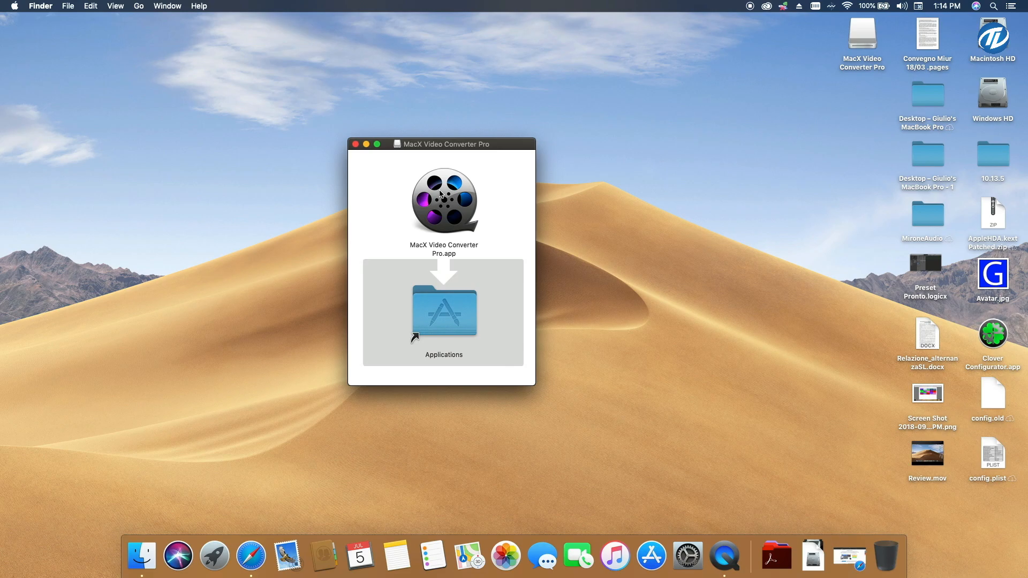
pyautogui.click(444, 201)
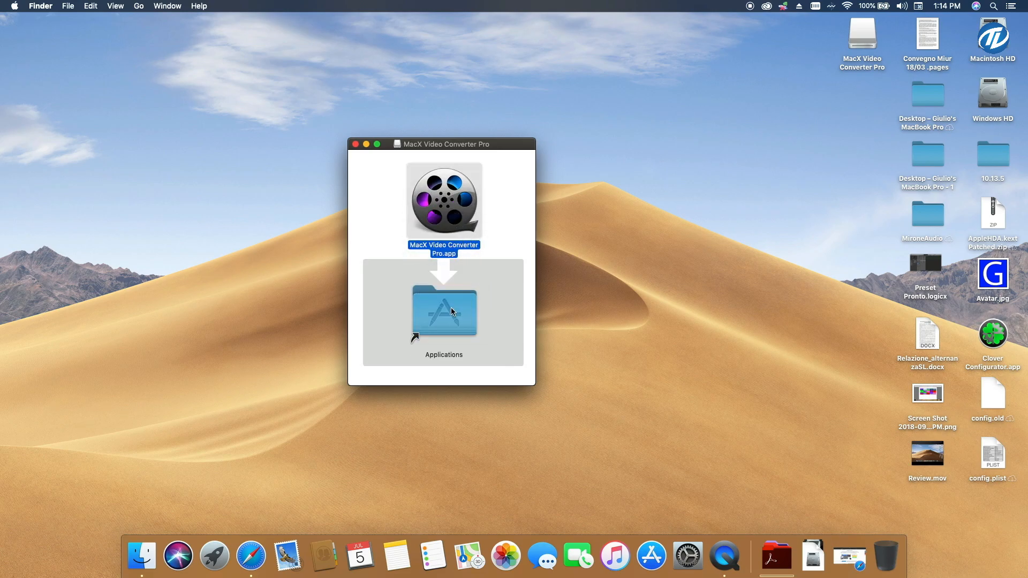
pyautogui.moveTo(519, 226)
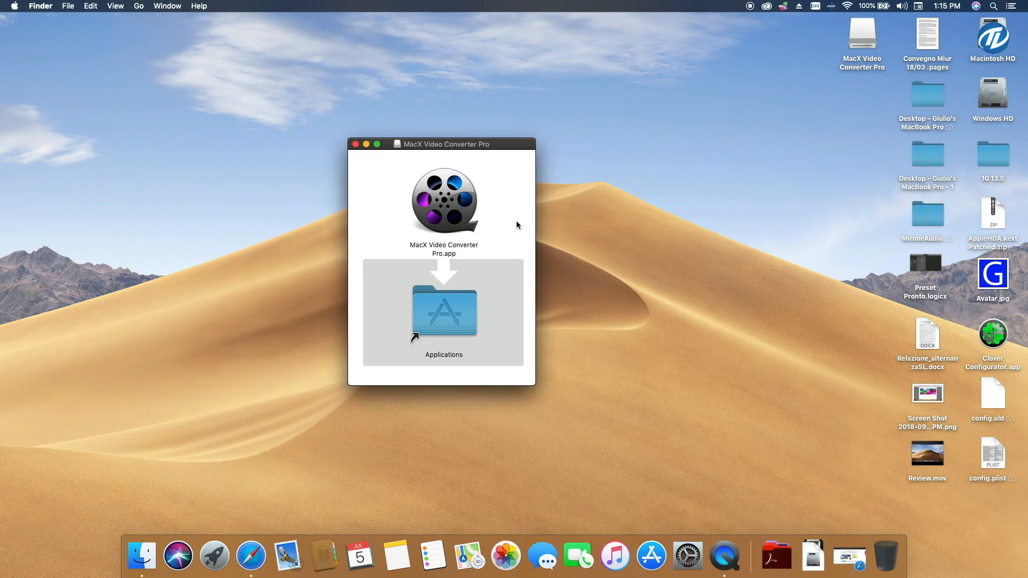
pyautogui.click(357, 143)
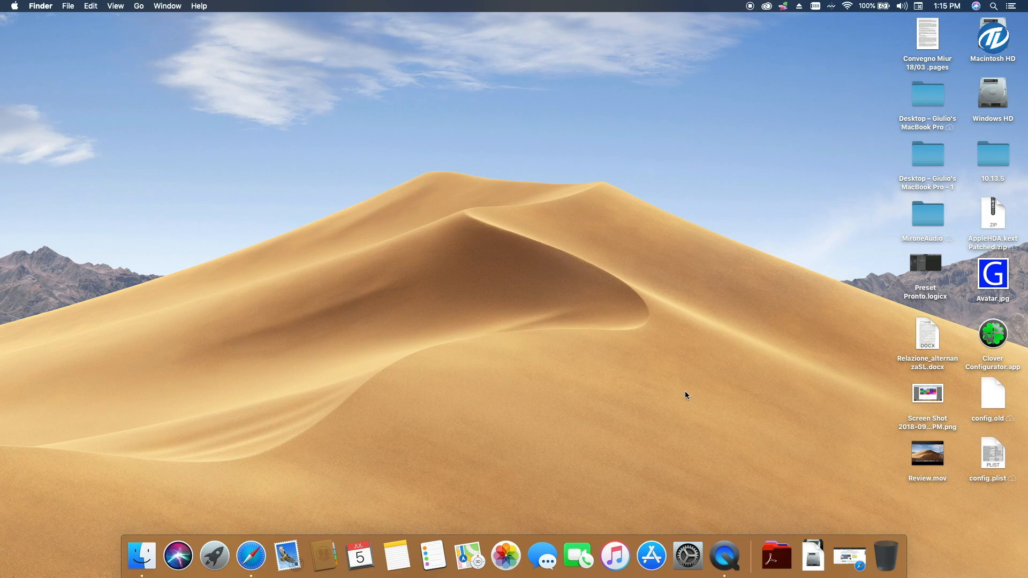
pyautogui.moveTo(777, 556)
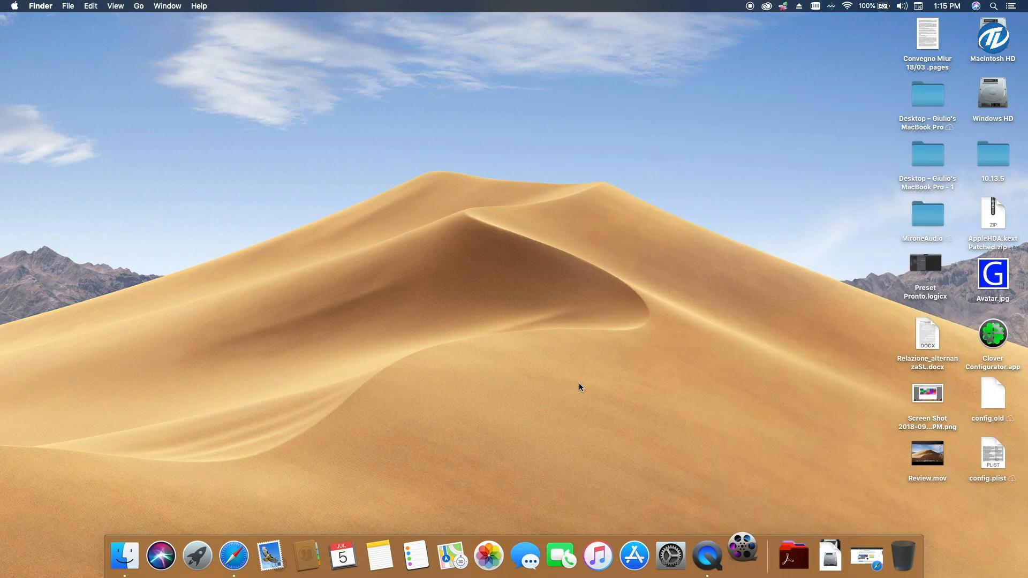
pyautogui.moveTo(498, 324)
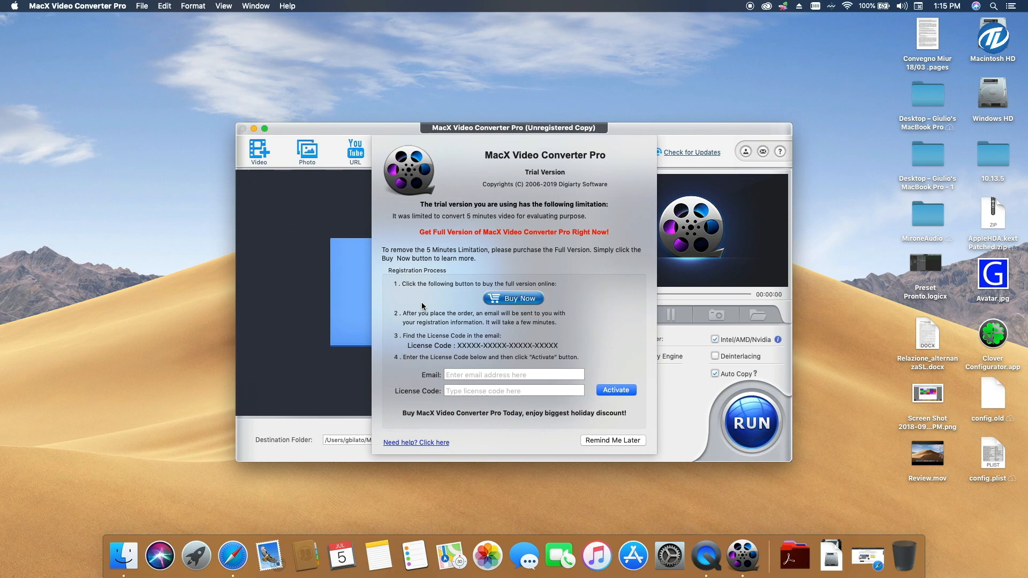
pyautogui.moveTo(501, 338)
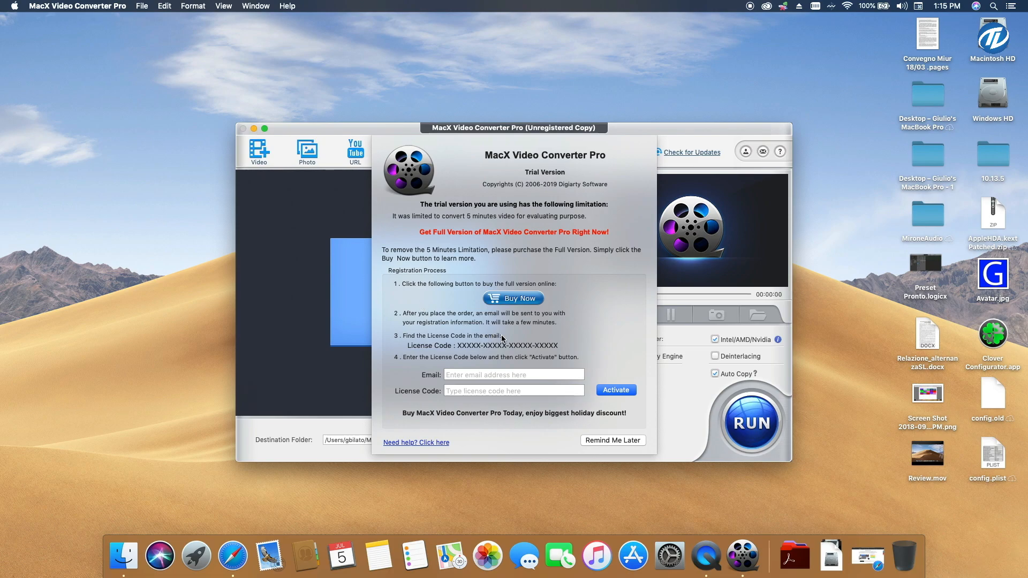
# - Enter the registration email and giveaway license code, activate, and acknowledge the success message
pyautogui.click(513, 375)
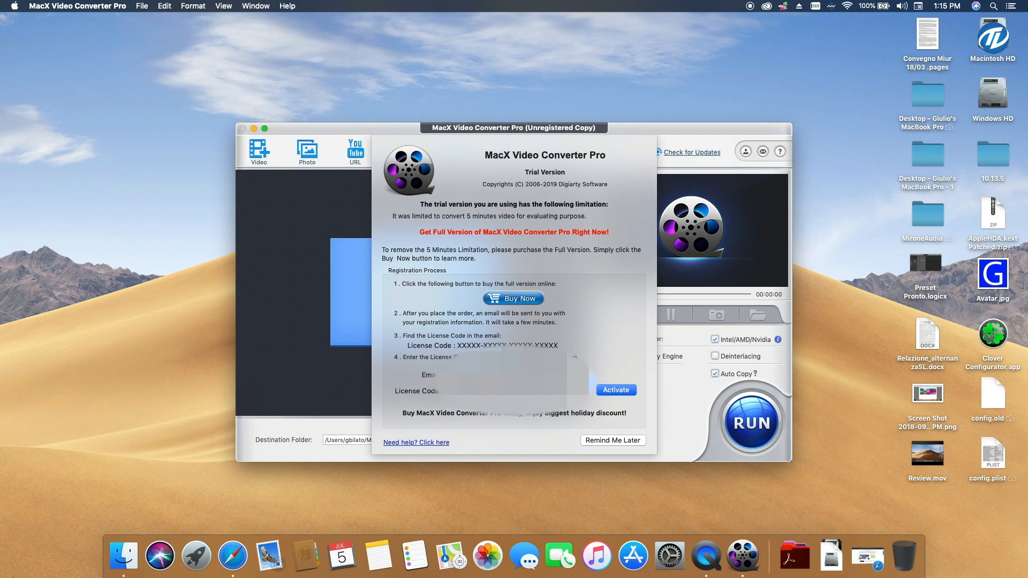
pyautogui.click(512, 376)
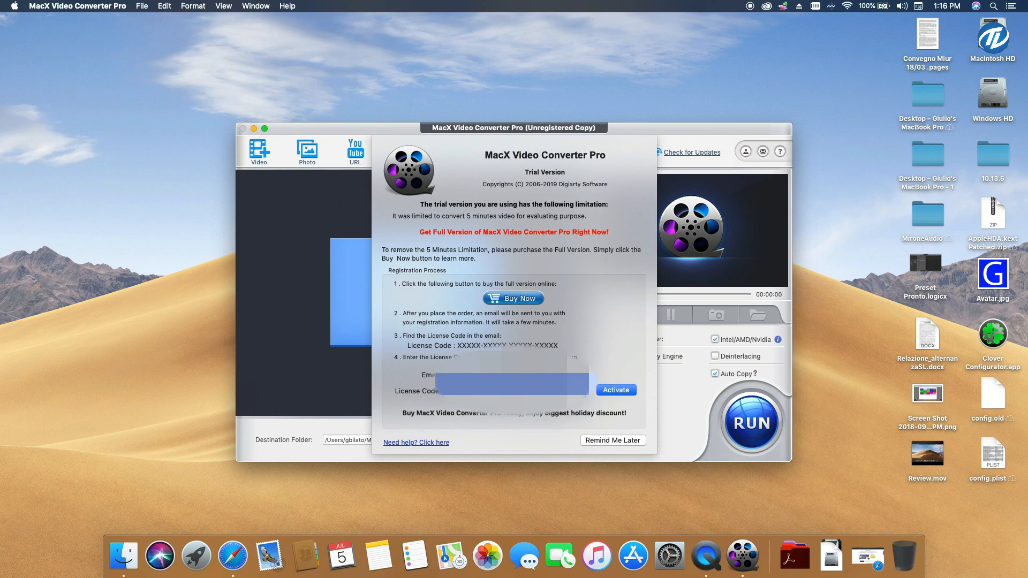
pyautogui.moveTo(614, 425)
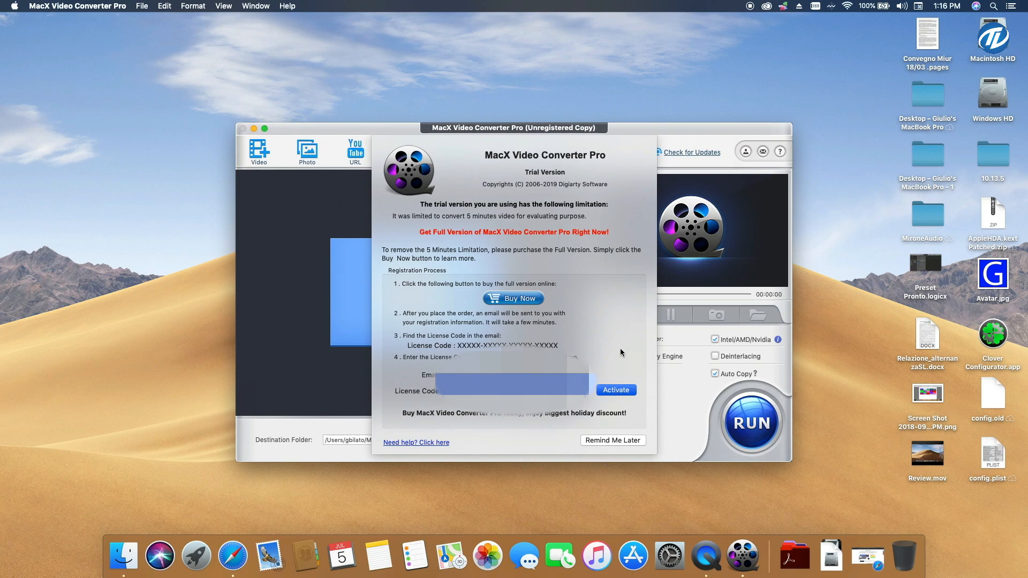
pyautogui.click(615, 390)
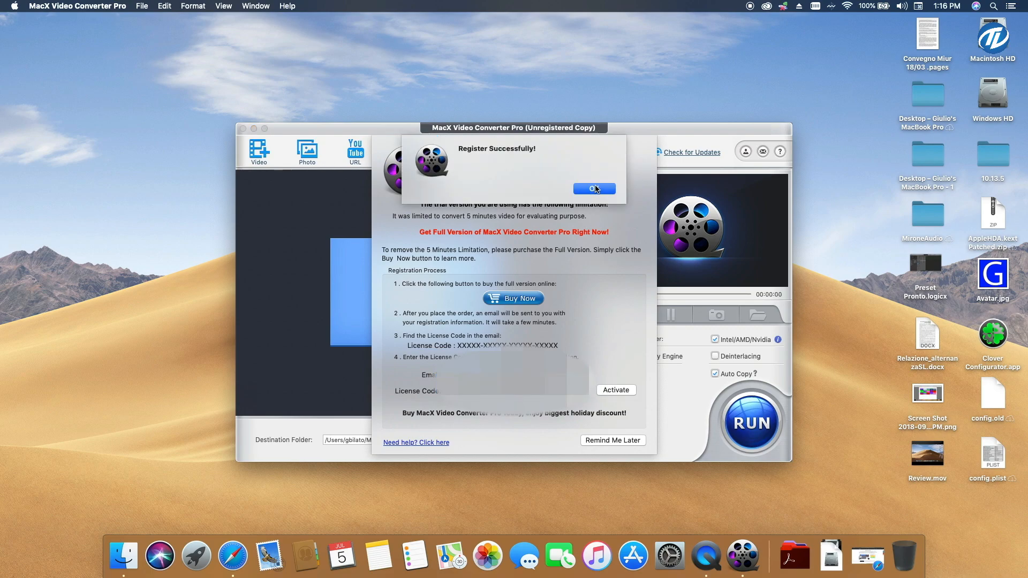
pyautogui.click(593, 189)
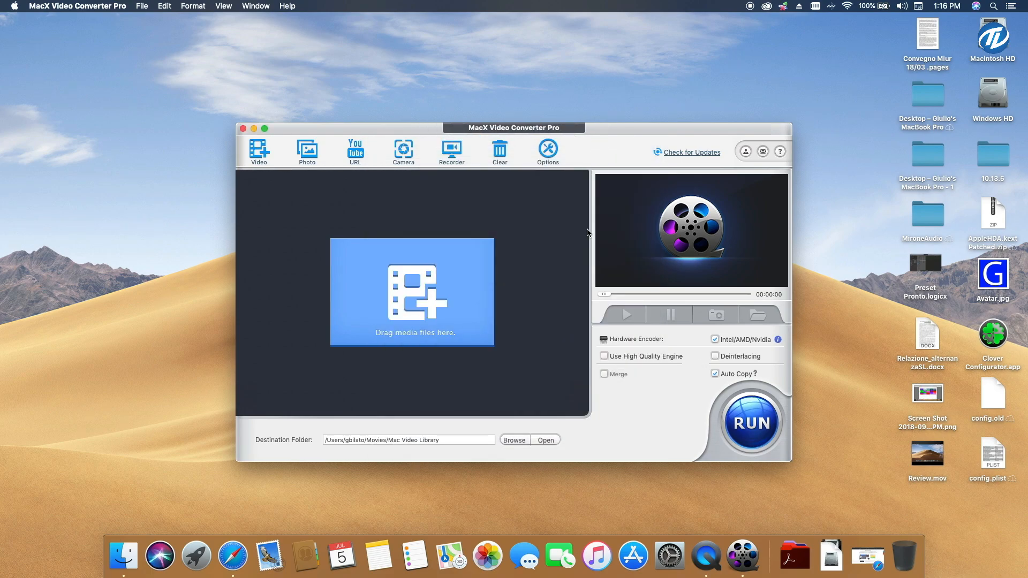
pyautogui.moveTo(75, 317)
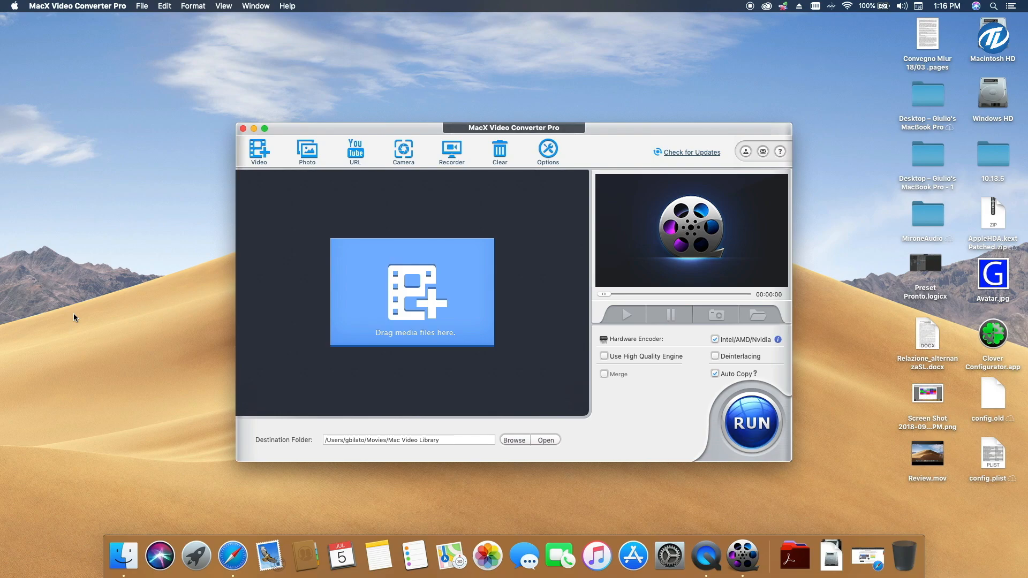
pyautogui.moveTo(425, 328)
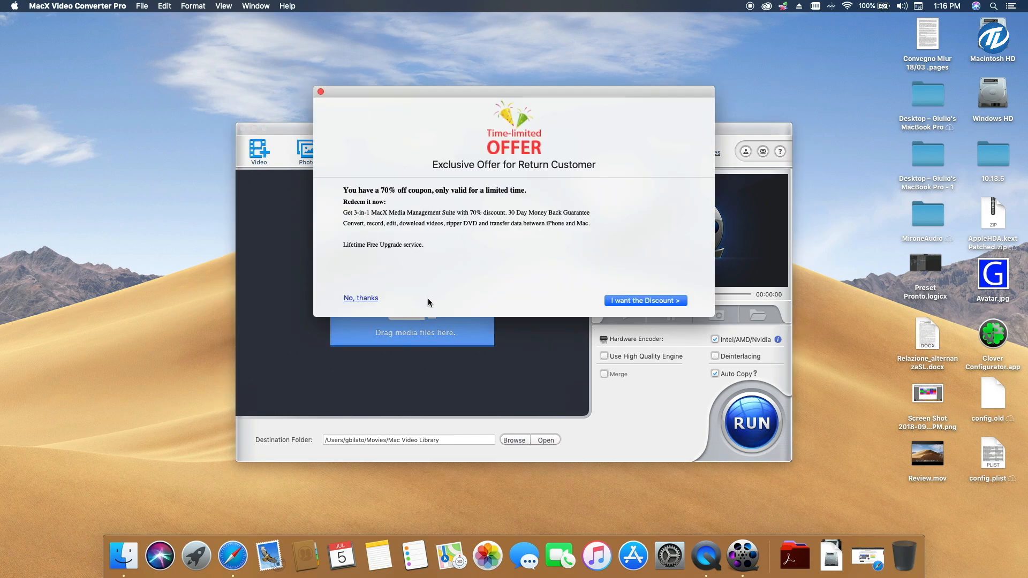
pyautogui.moveTo(469, 291)
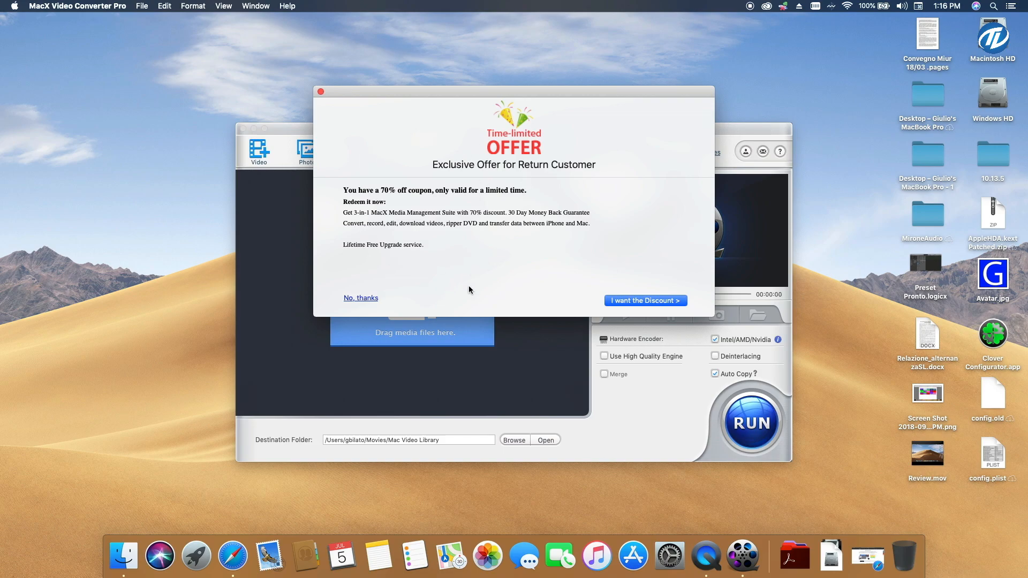
pyautogui.moveTo(475, 200)
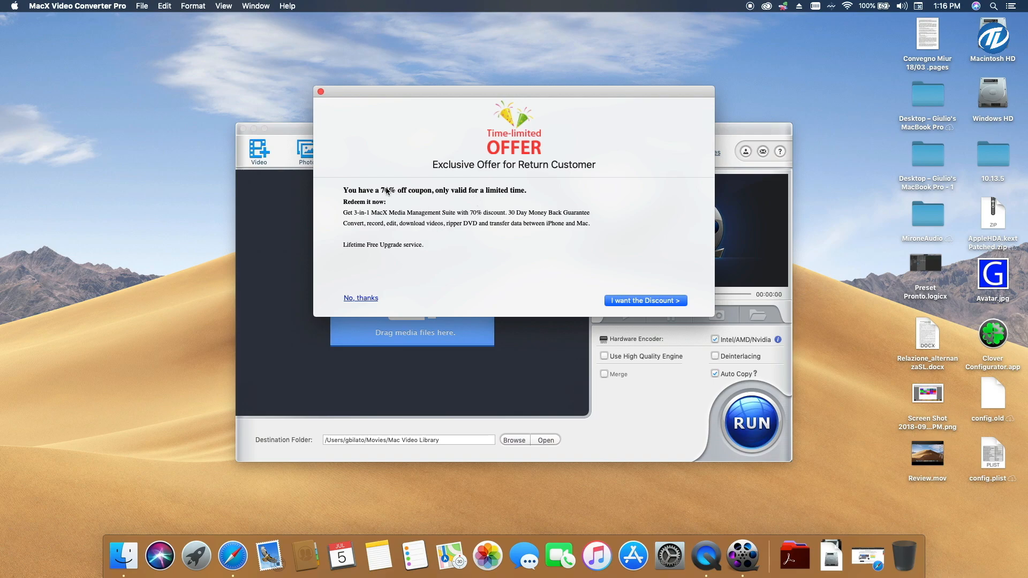
pyautogui.moveTo(399, 199)
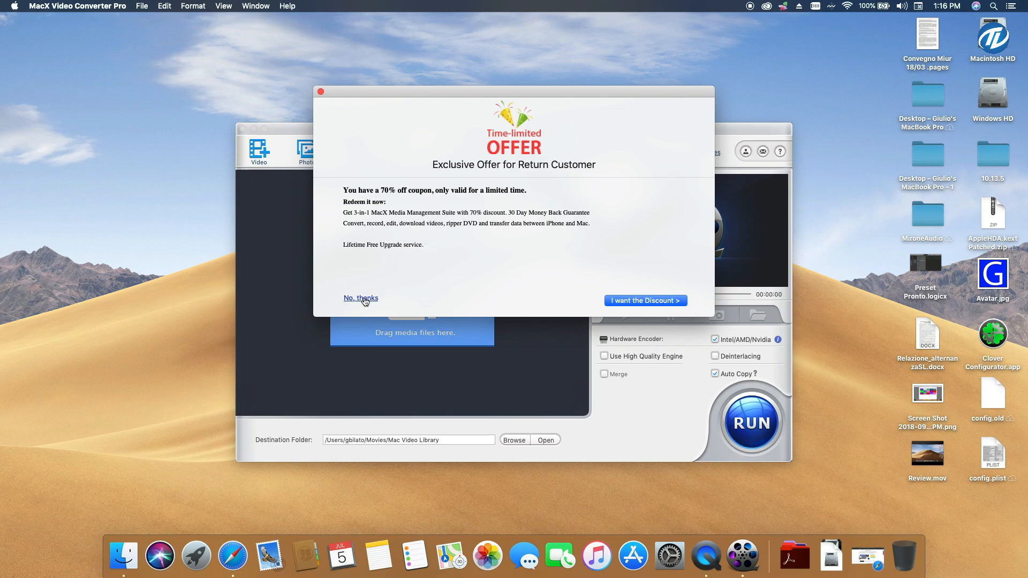
pyautogui.click(360, 299)
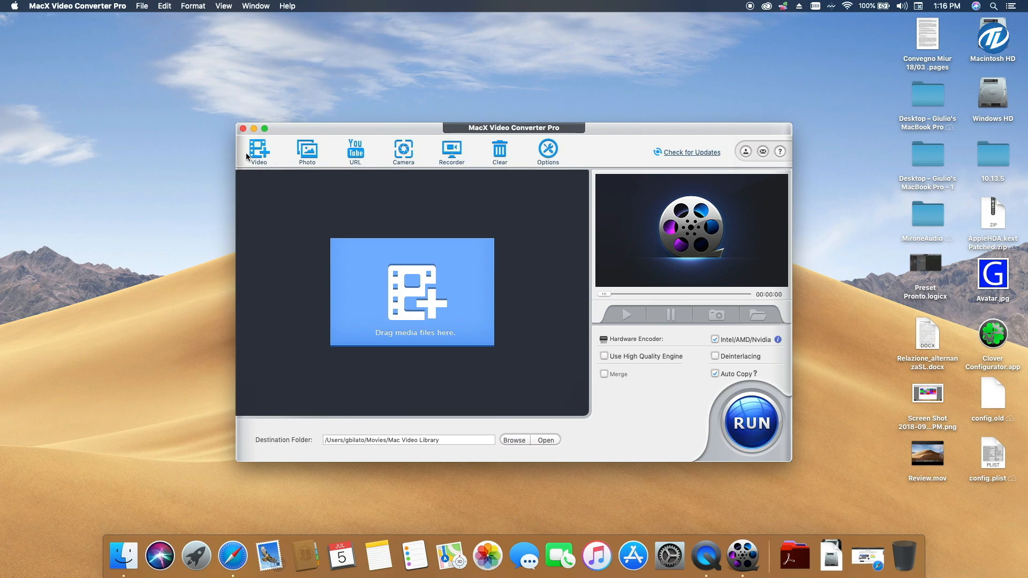
pyautogui.moveTo(355, 150)
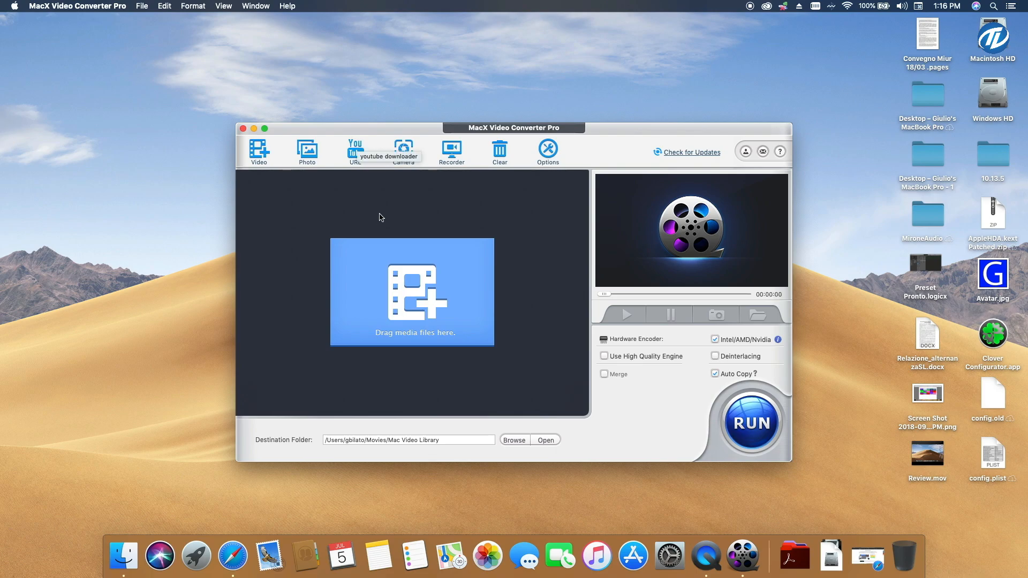
pyautogui.moveTo(404, 150)
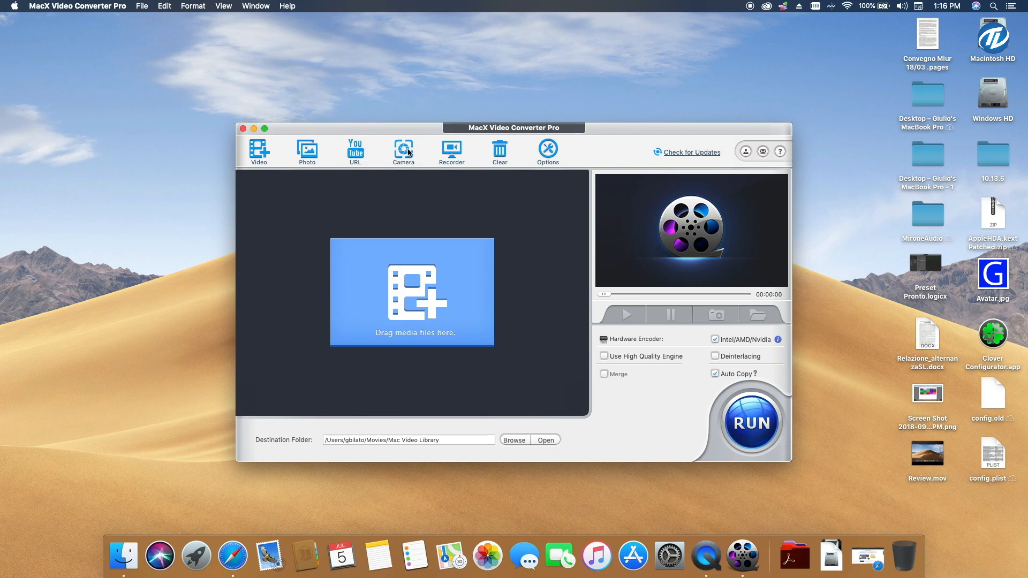
pyautogui.moveTo(383, 259)
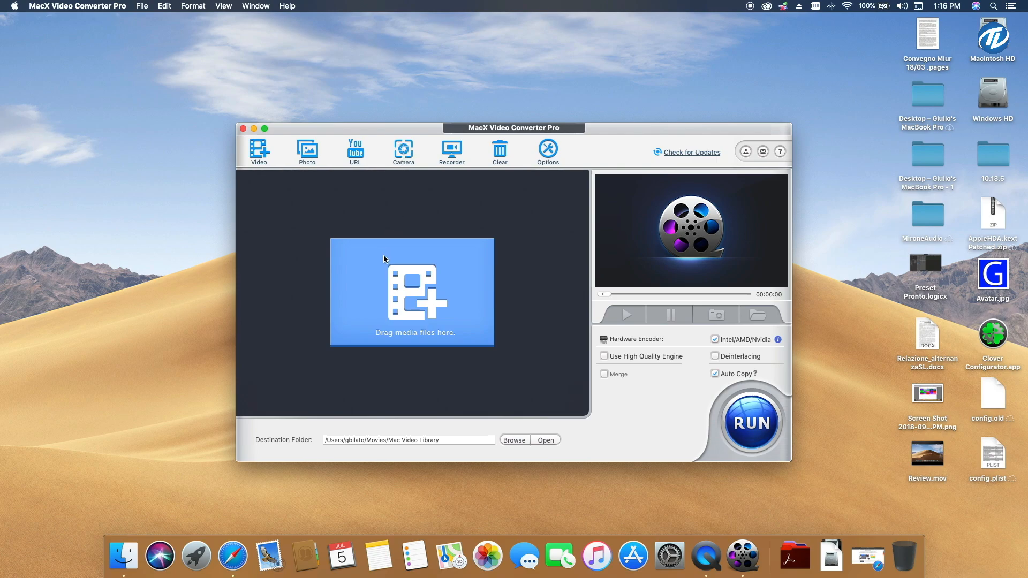
pyautogui.moveTo(388, 234)
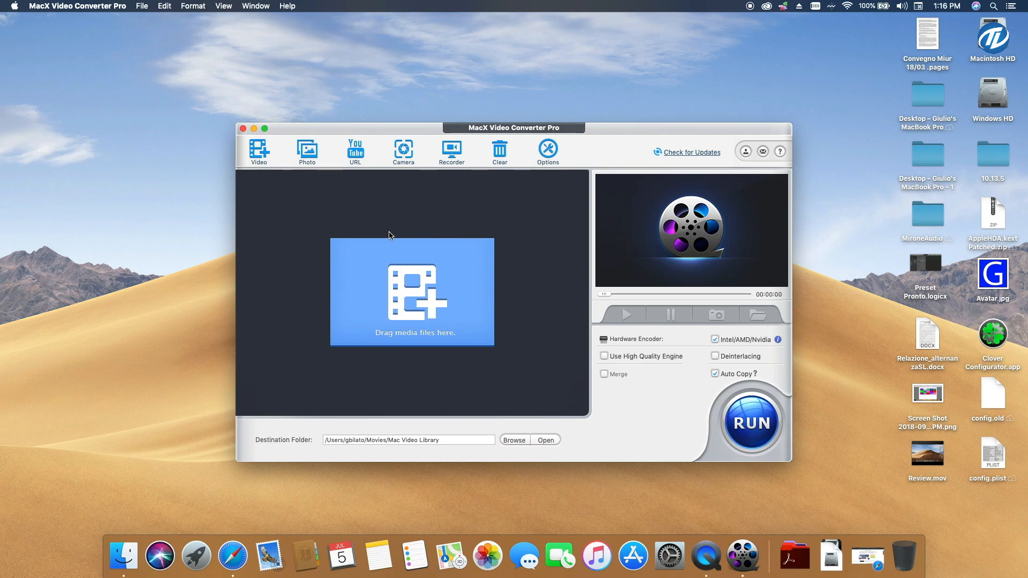
pyautogui.moveTo(451, 151)
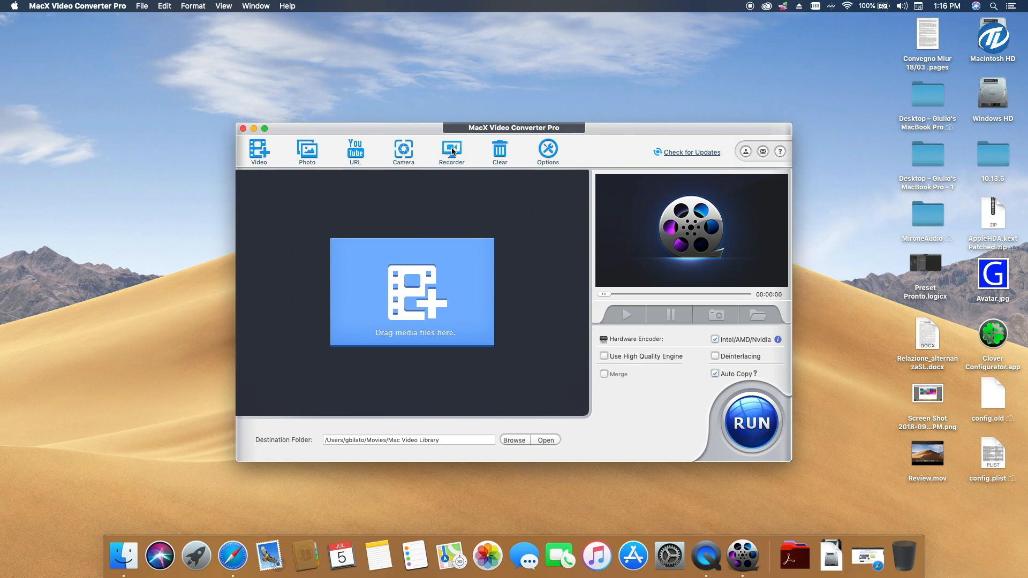
pyautogui.moveTo(499, 150)
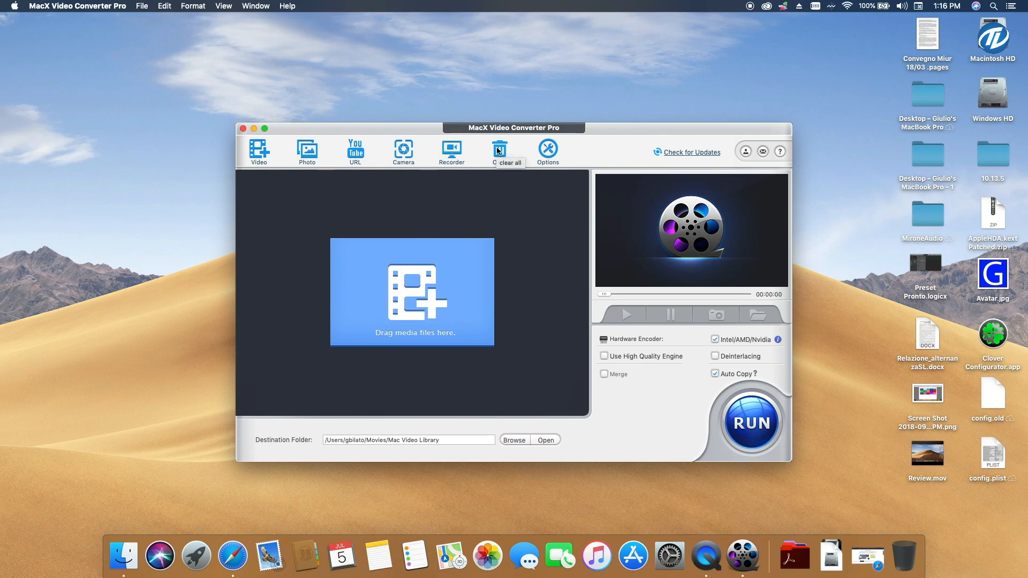
pyautogui.moveTo(346, 298)
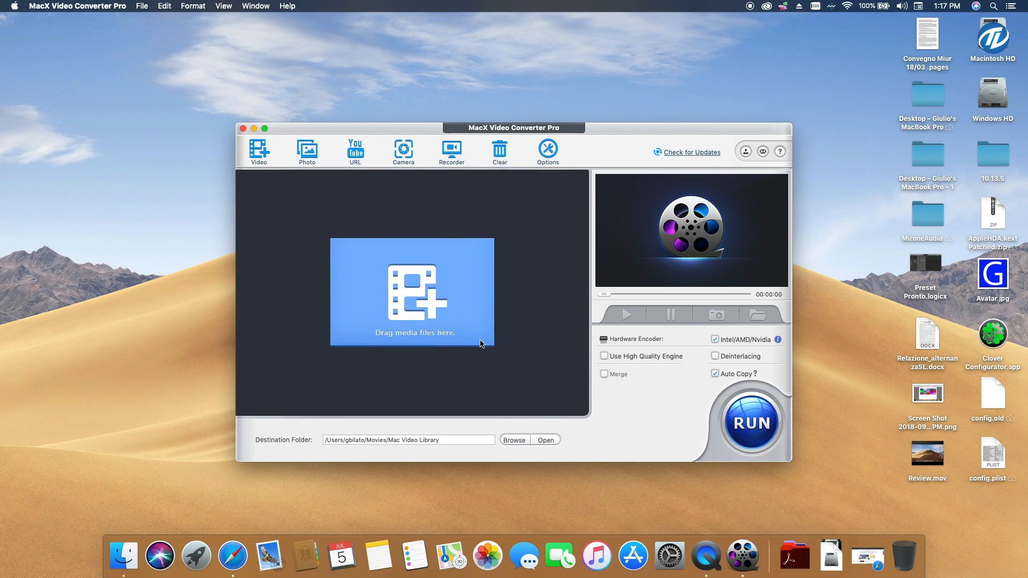
pyautogui.moveTo(495, 291)
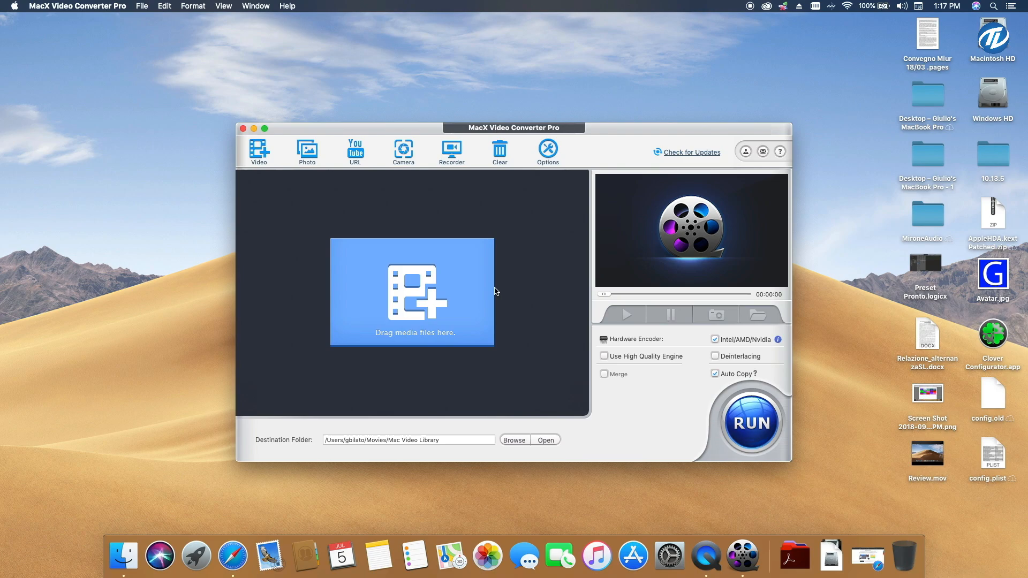
# - Open the converter's Options preferences panel and review its general settings
pyautogui.click(548, 151)
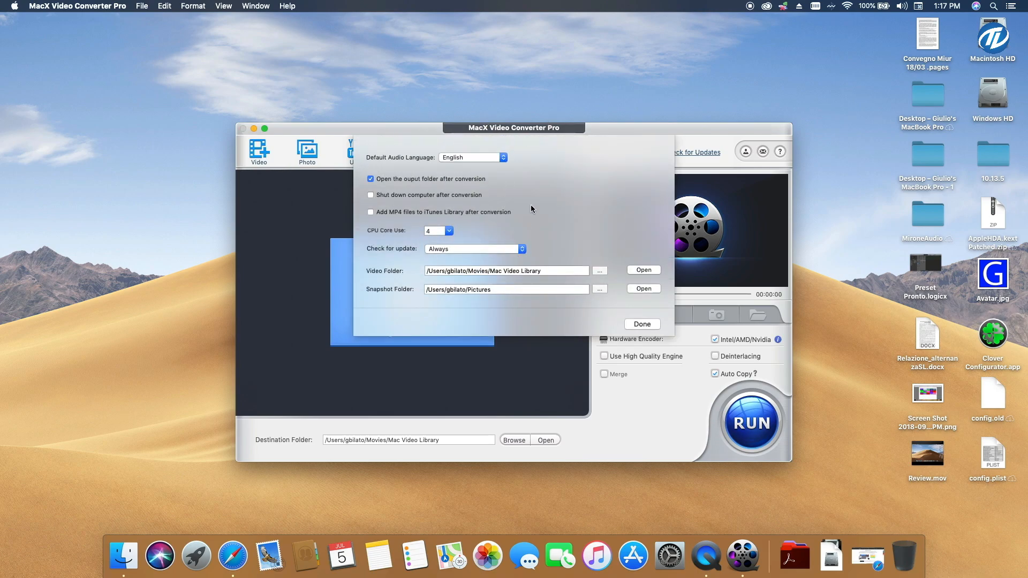
pyautogui.moveTo(495, 168)
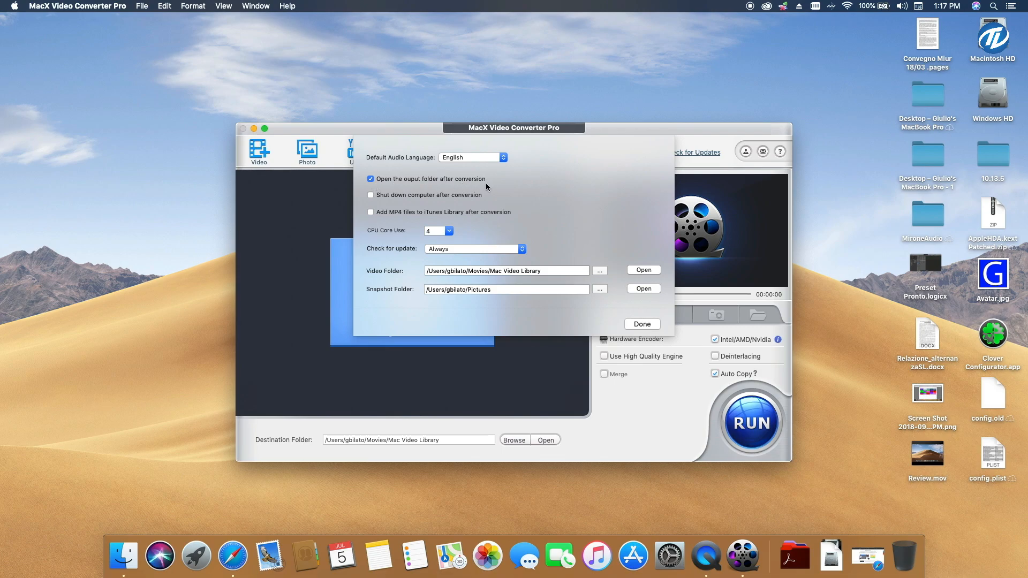
pyautogui.click(449, 231)
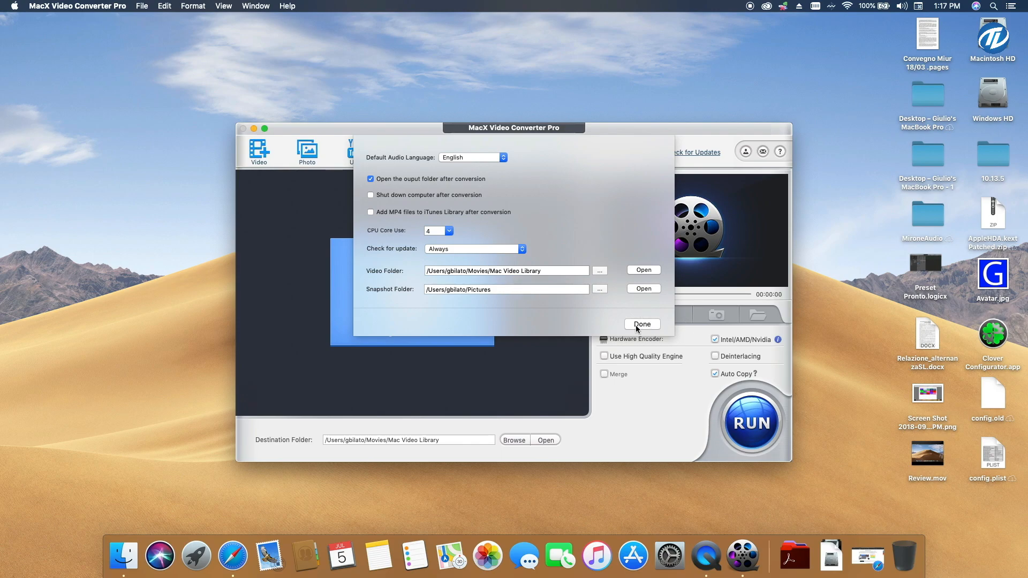
# - Close preferences and load Review.mov from the Desktop into the converter
pyautogui.click(641, 324)
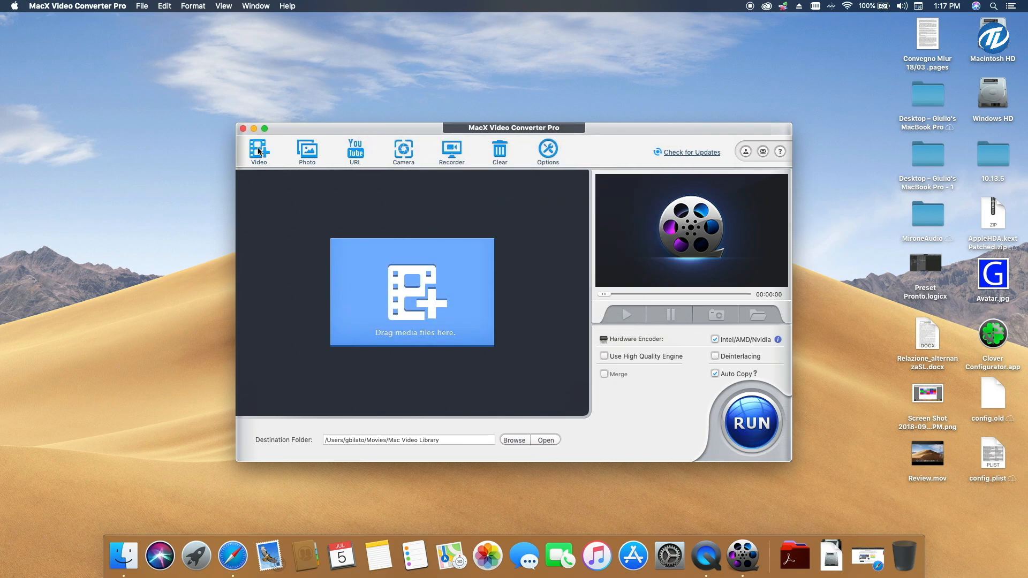
pyautogui.moveTo(296, 193)
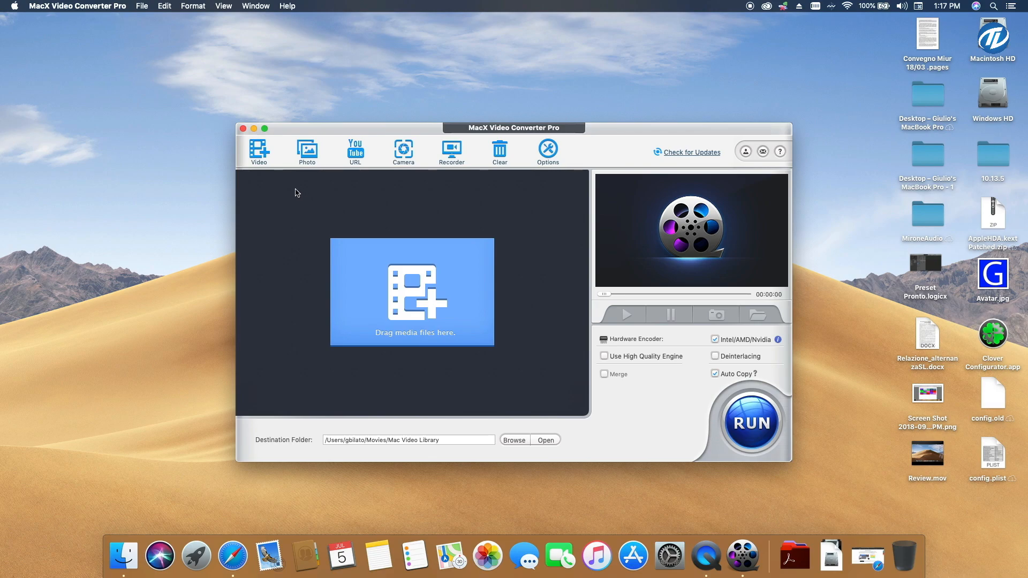
pyautogui.click(258, 149)
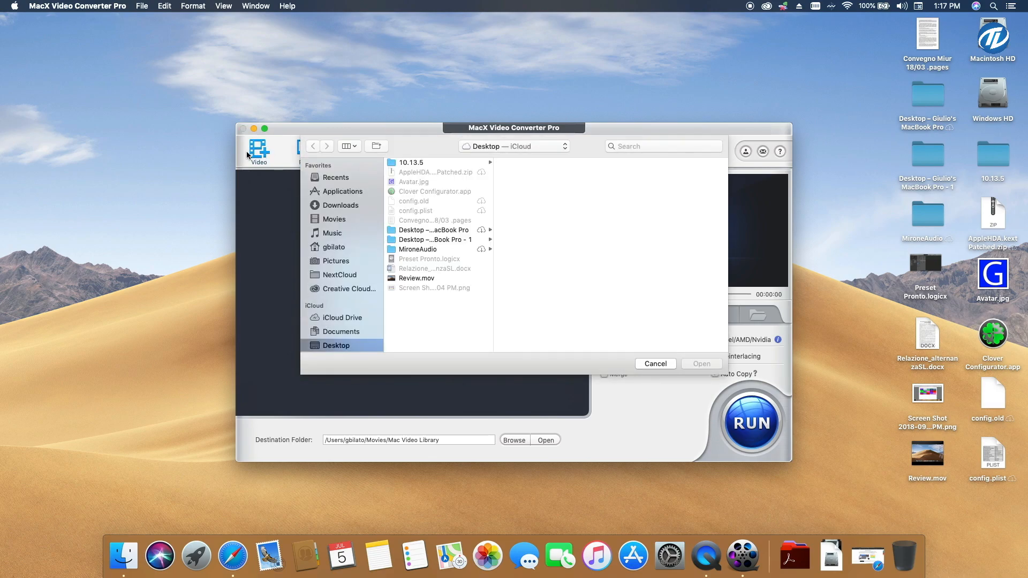
pyautogui.moveTo(364, 345)
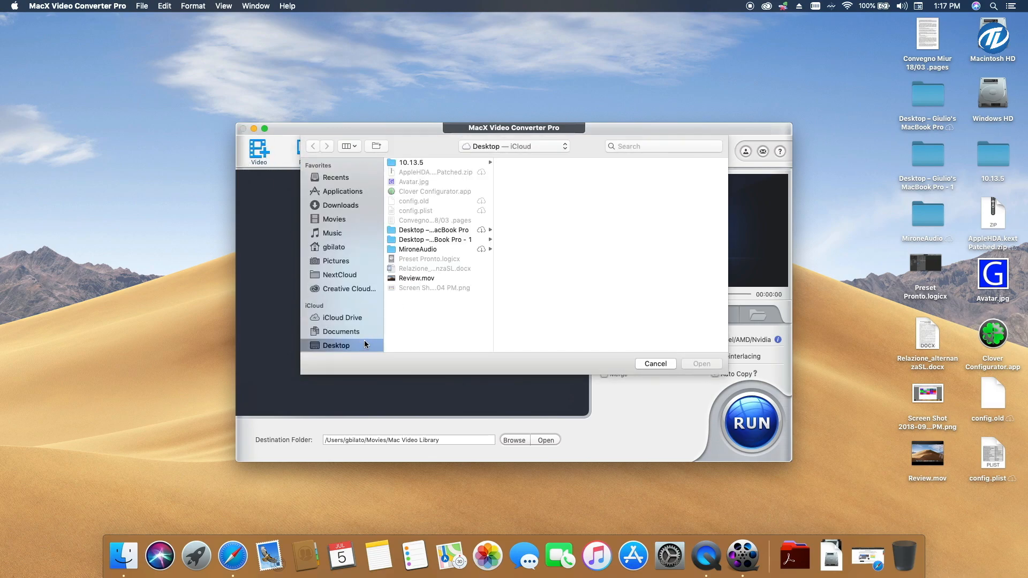
pyautogui.click(416, 278)
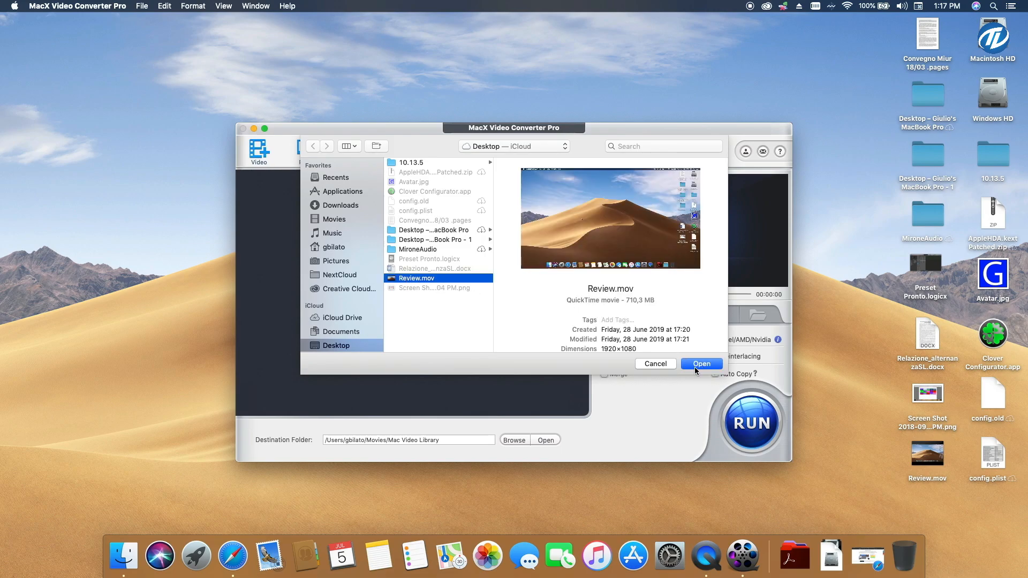
pyautogui.click(700, 364)
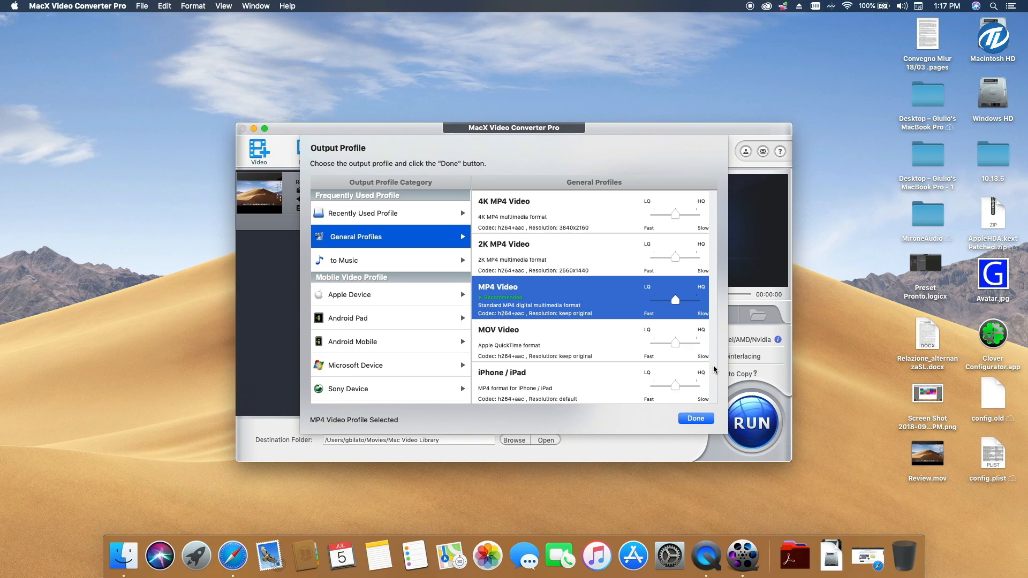
pyautogui.moveTo(518, 304)
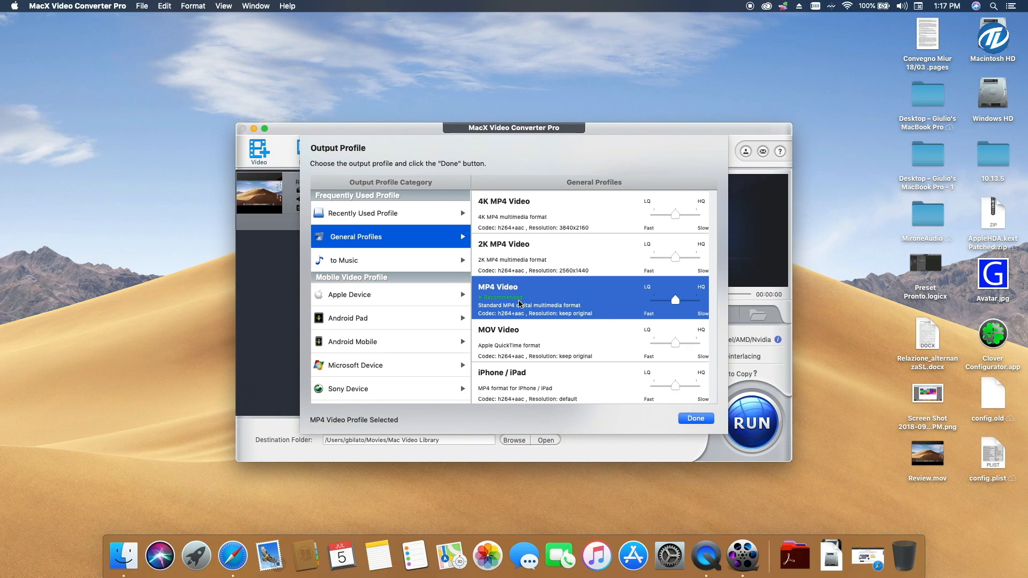
pyautogui.moveTo(512, 215)
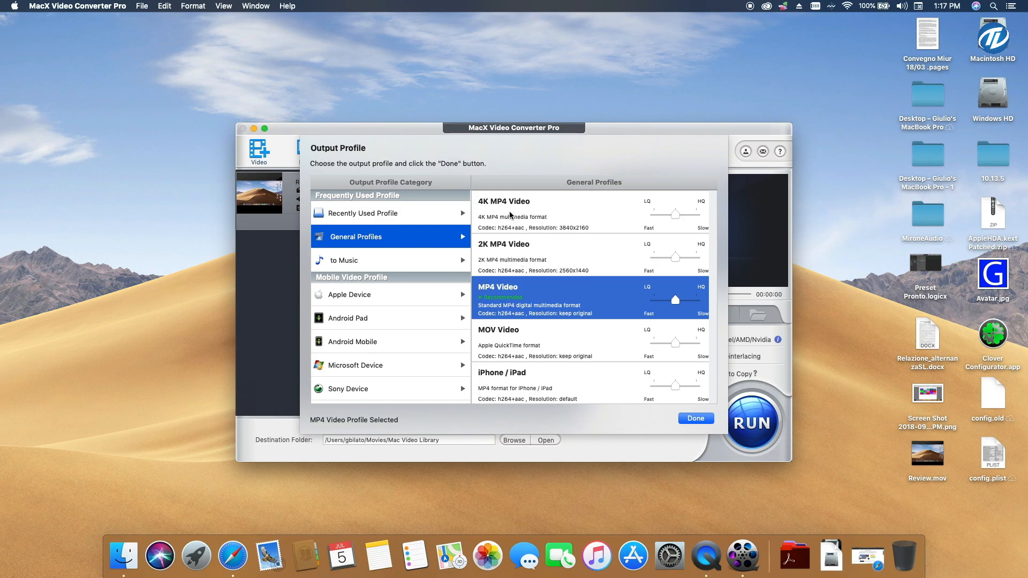
pyautogui.moveTo(537, 258)
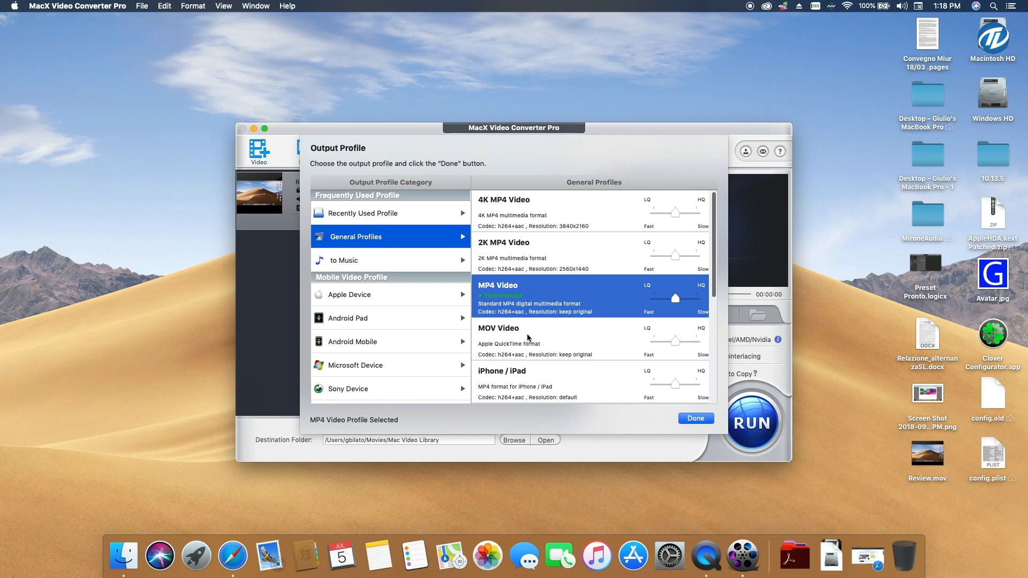
# - Browse the General Profiles and confirm MP4 Video as Review.mov's output format
pyautogui.scroll(-3)
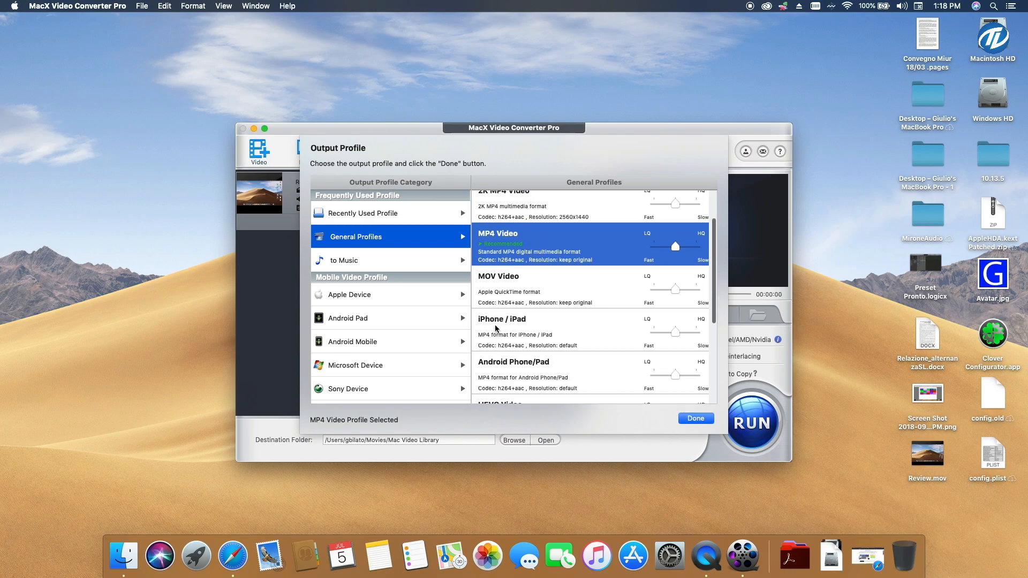
pyautogui.scroll(-3)
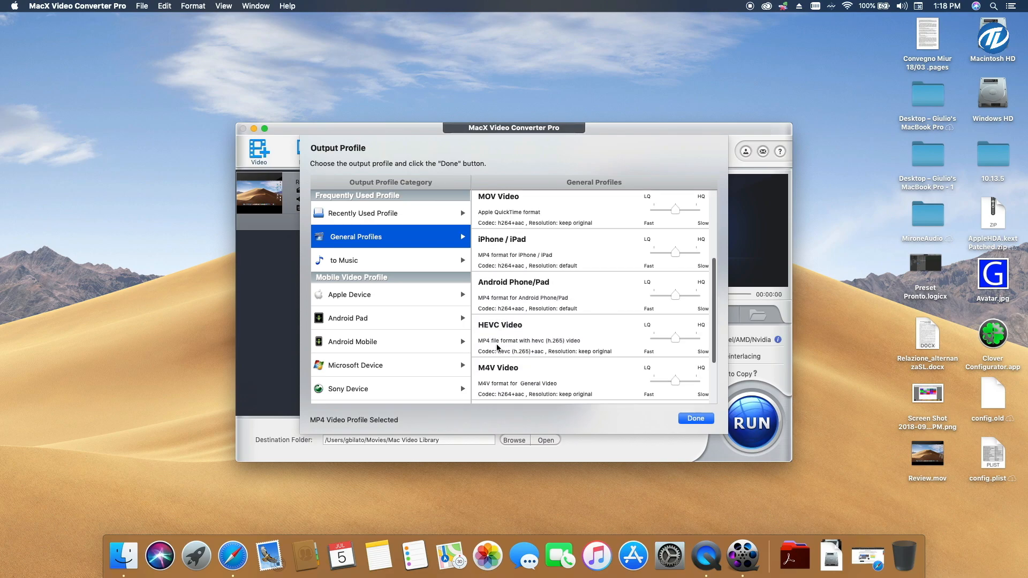
pyautogui.scroll(-3)
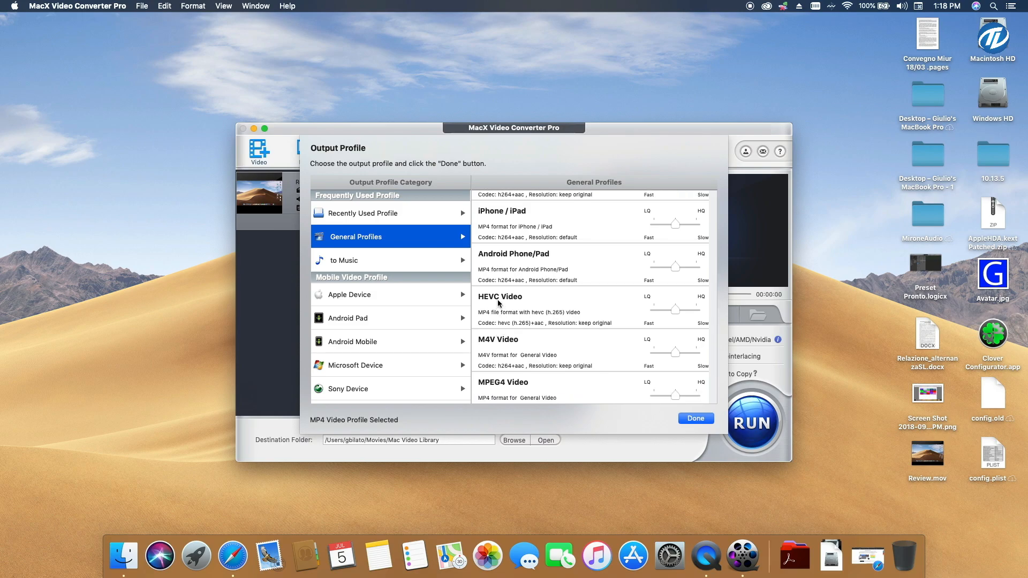
pyautogui.scroll(-3)
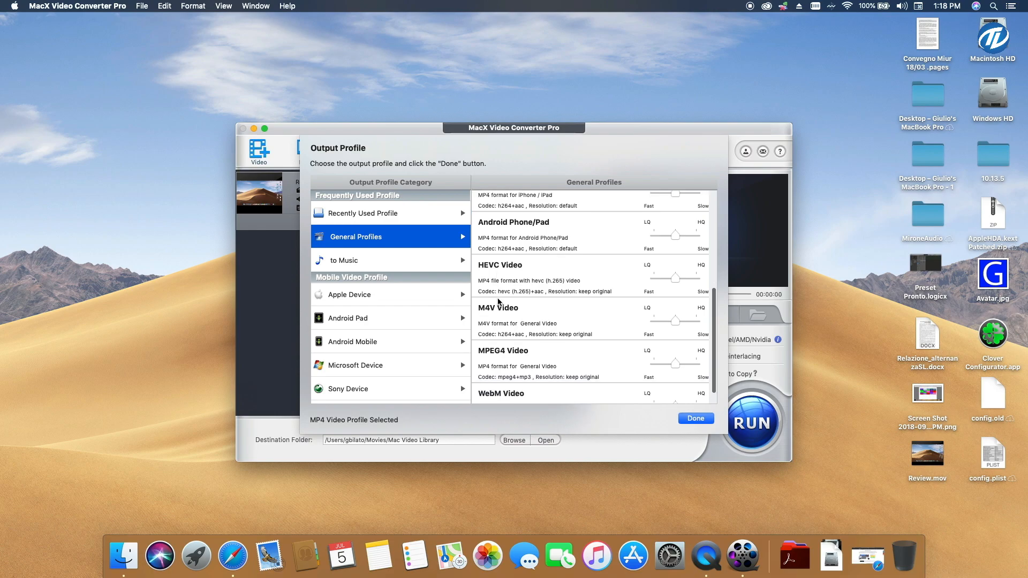
pyautogui.scroll(-3)
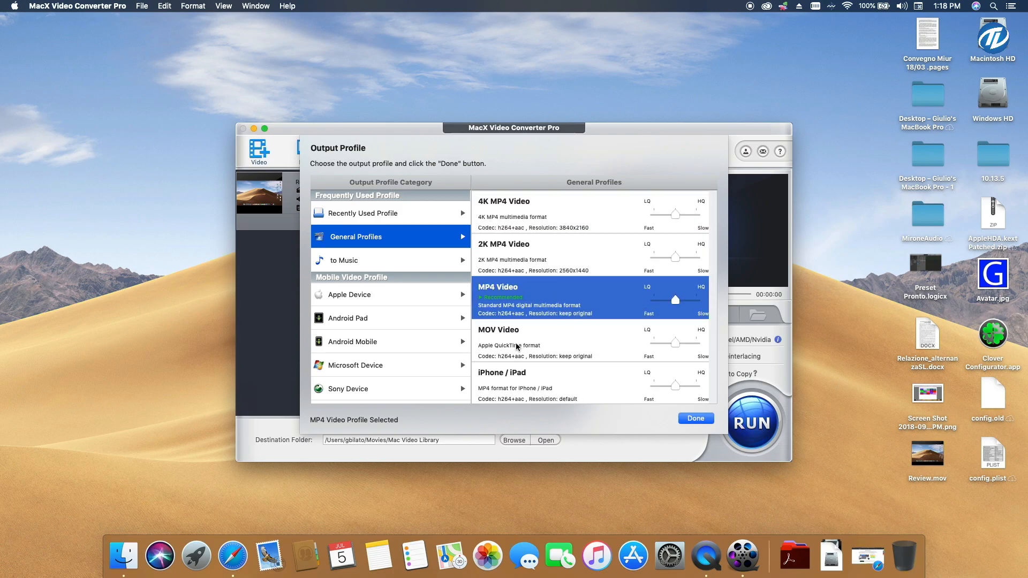
pyautogui.moveTo(694, 419)
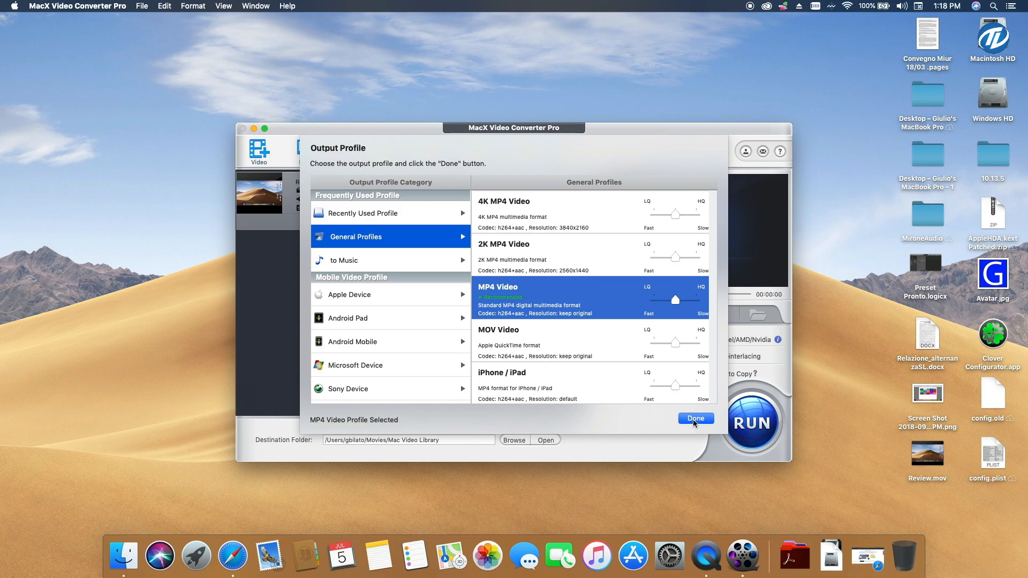
pyautogui.click(695, 419)
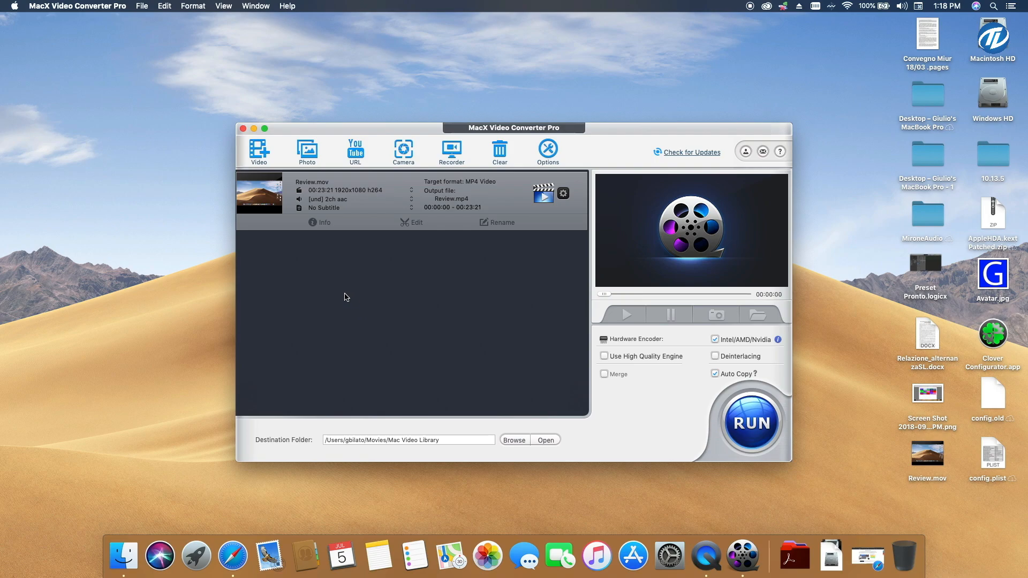
# - Add Gian_La_Thuile.mp4 from the Movies folder to the conversion list
pyautogui.click(514, 439)
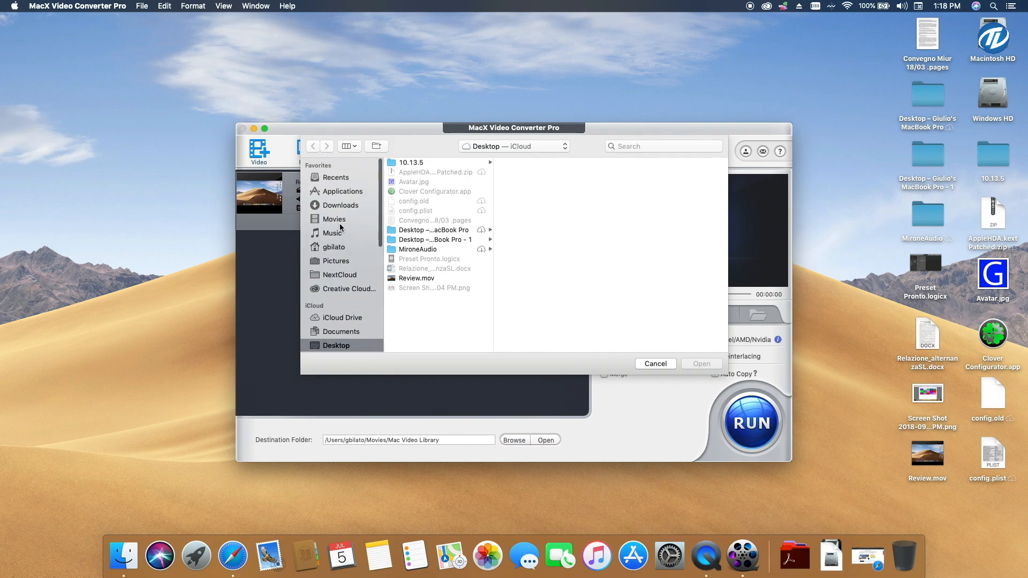
pyautogui.click(334, 218)
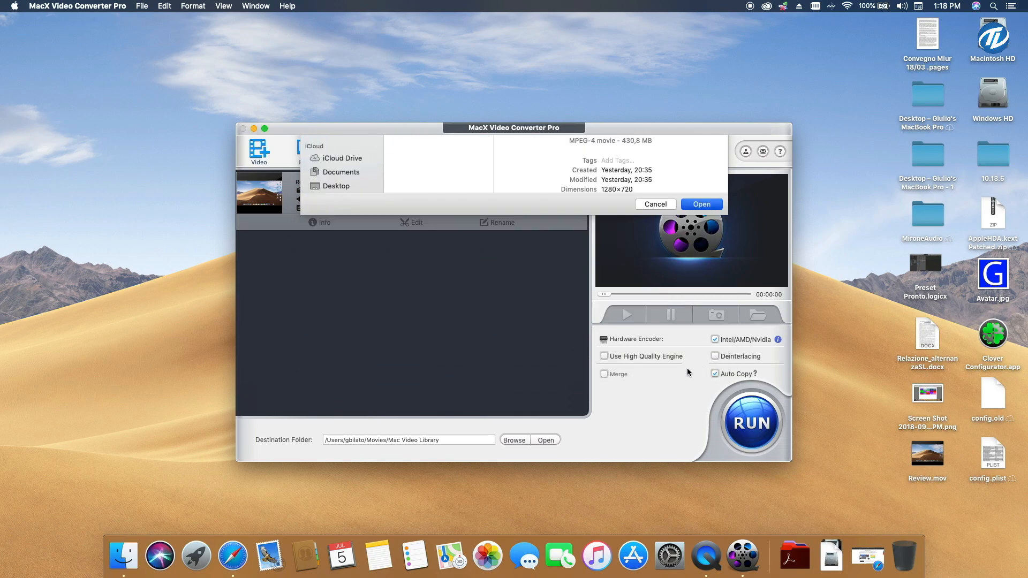
pyautogui.click(700, 203)
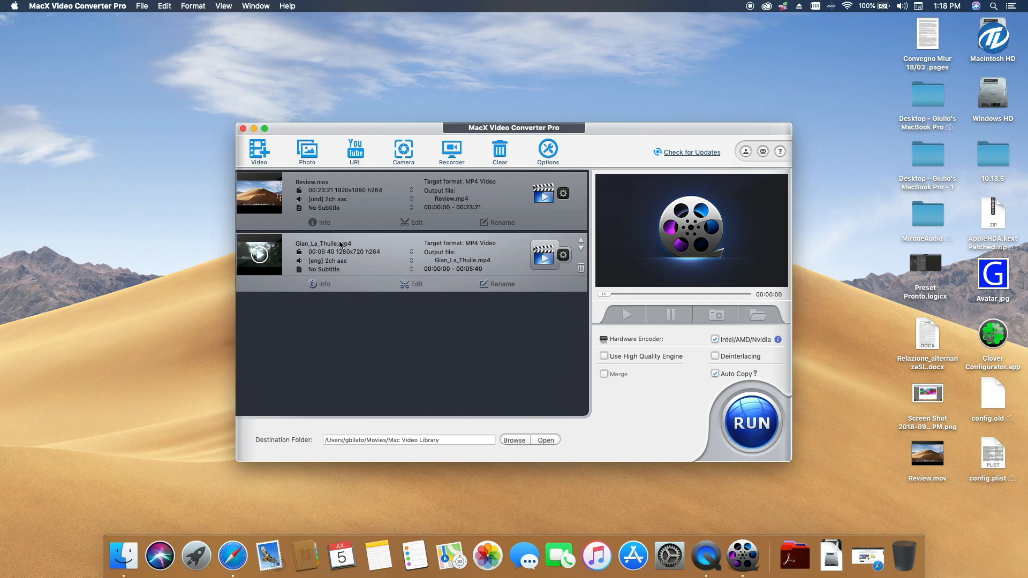
pyautogui.moveTo(371, 272)
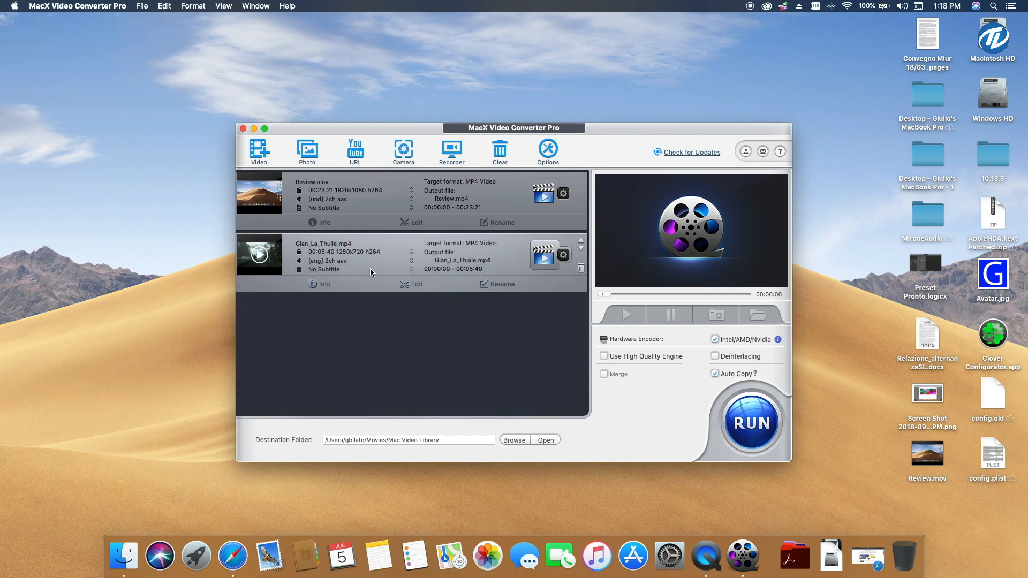
pyautogui.moveTo(482, 250)
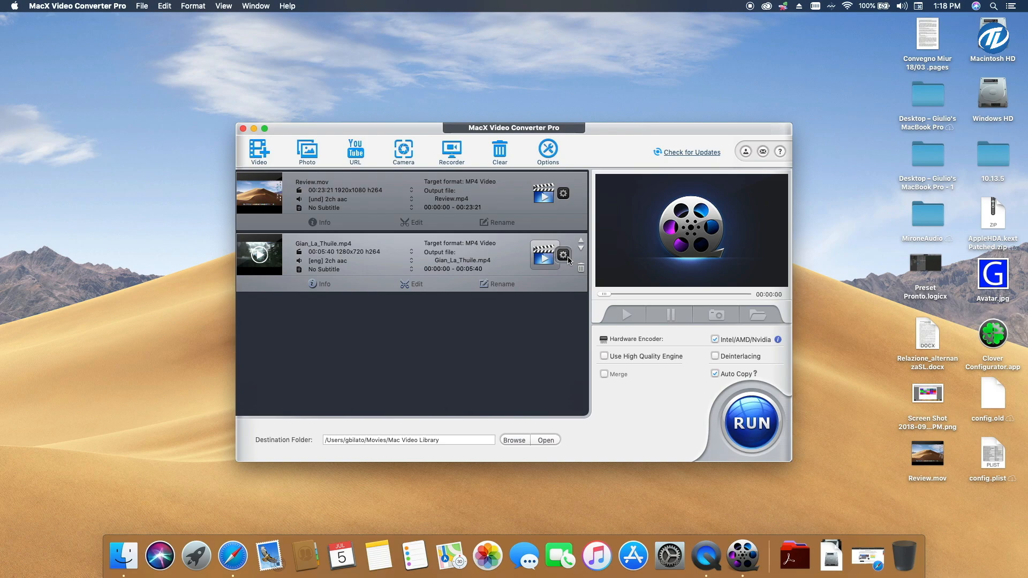
# - Change Gian_La_Thuile.mp4's output profile to Music > MP3 and accept the settings
pyautogui.click(562, 255)
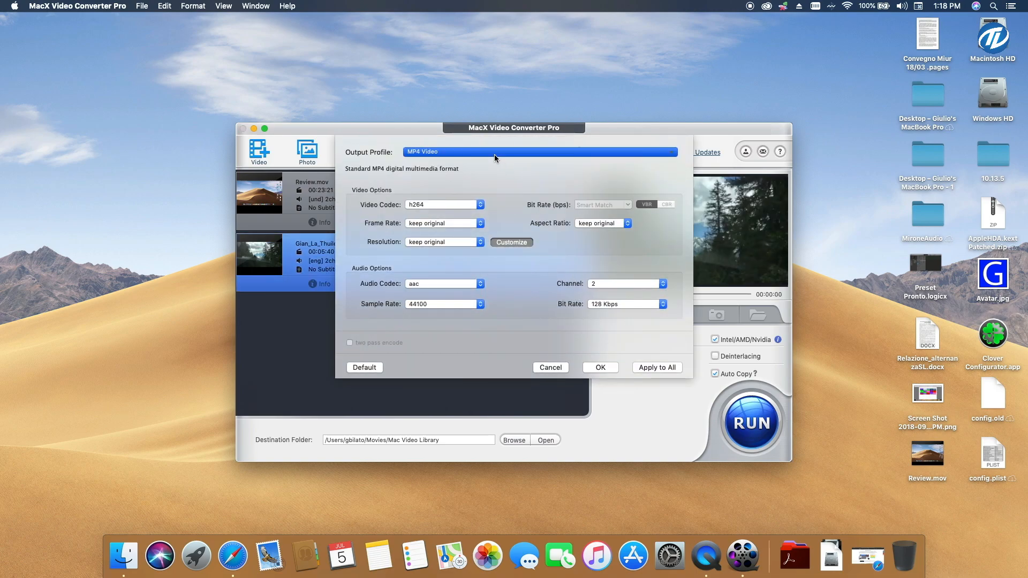
pyautogui.click(540, 151)
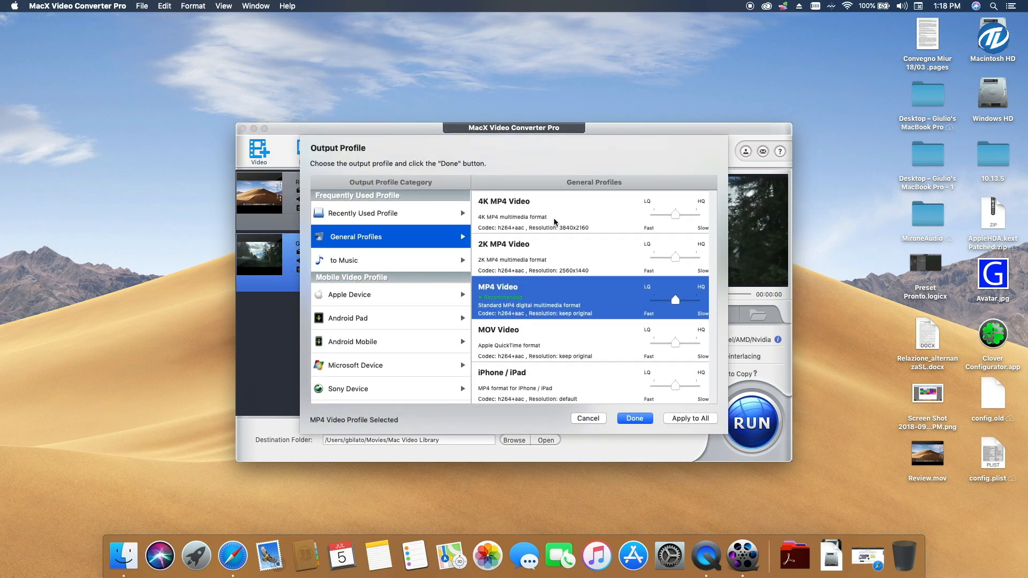
pyautogui.moveTo(506, 218)
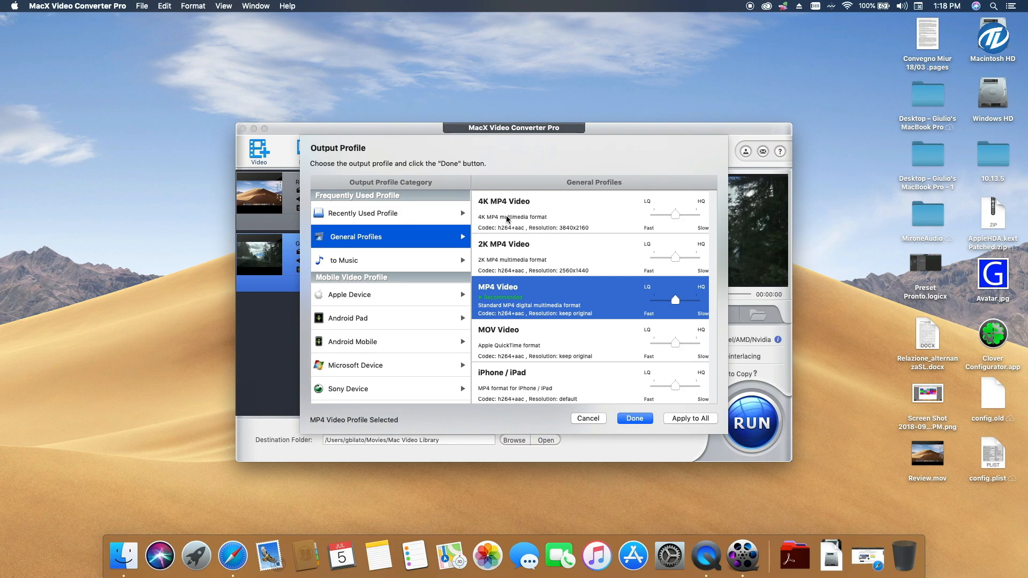
pyautogui.click(344, 260)
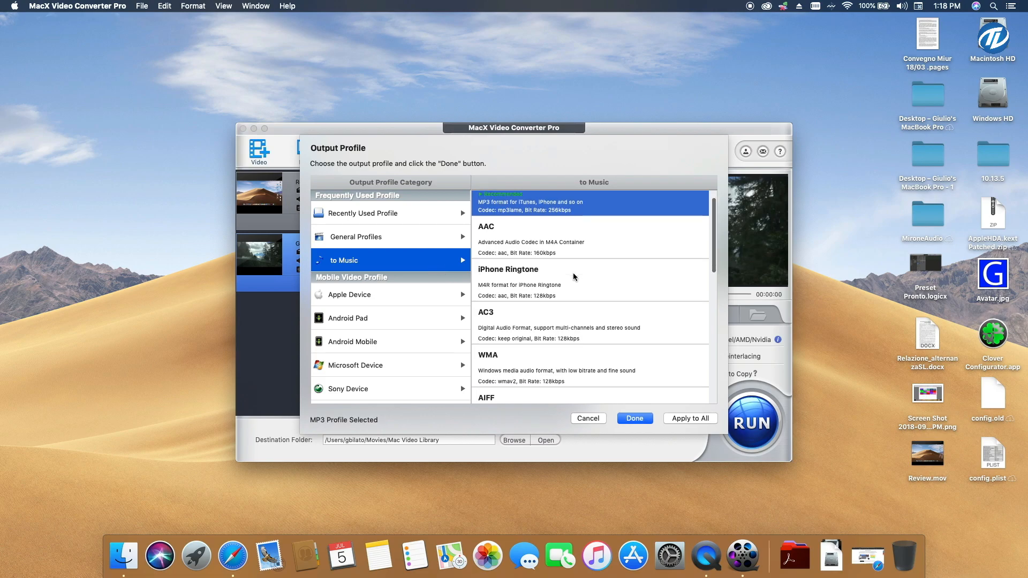
pyautogui.scroll(-3)
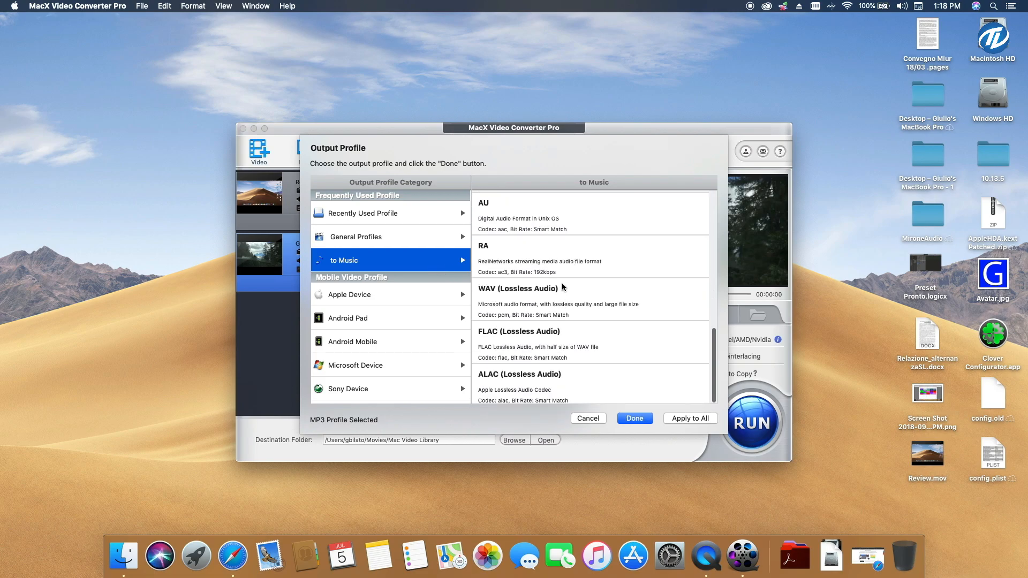
pyautogui.scroll(3)
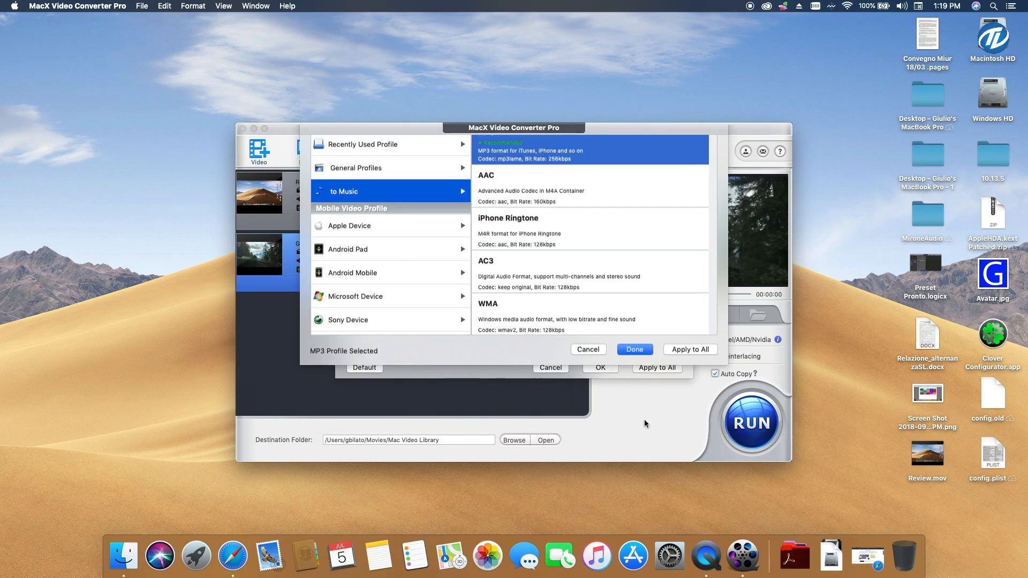
pyautogui.click(633, 349)
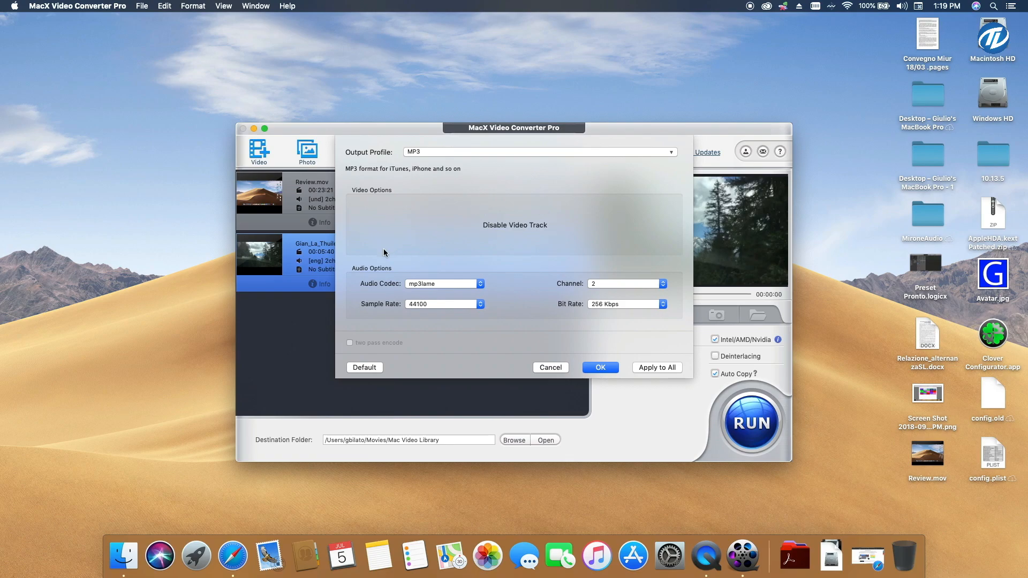
pyautogui.moveTo(355, 256)
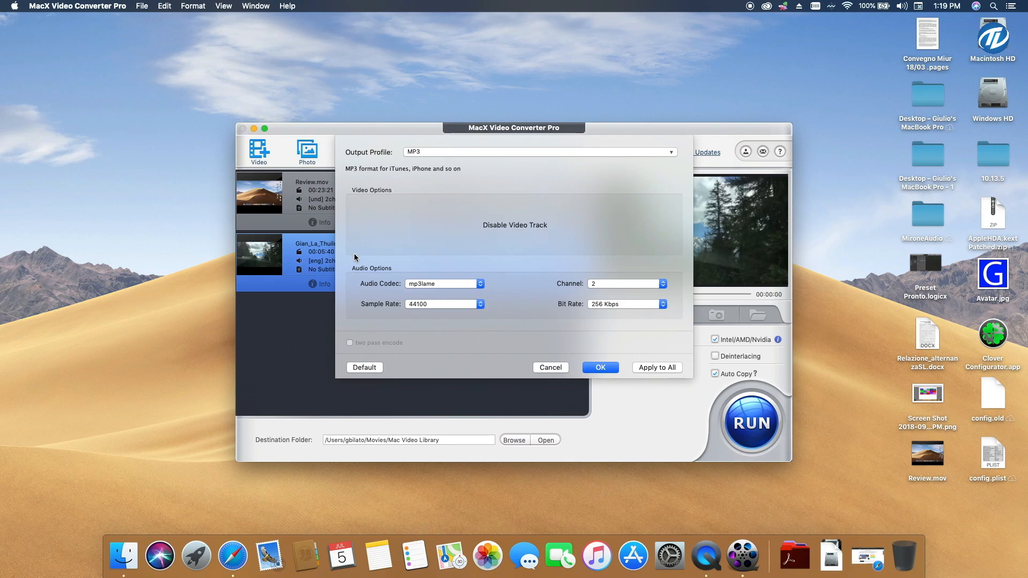
pyautogui.moveTo(569, 392)
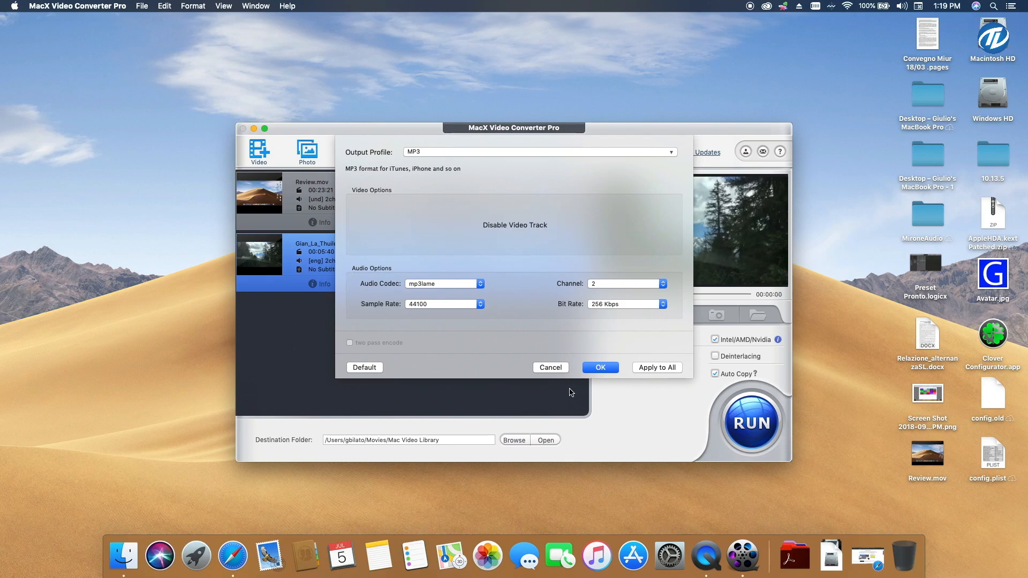
pyautogui.click(599, 367)
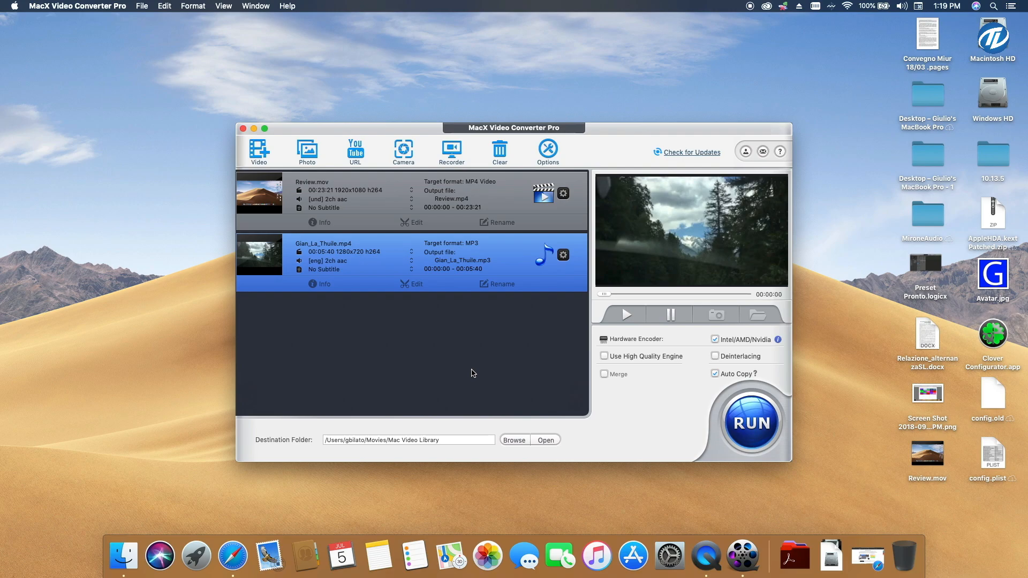
pyautogui.moveTo(423, 363)
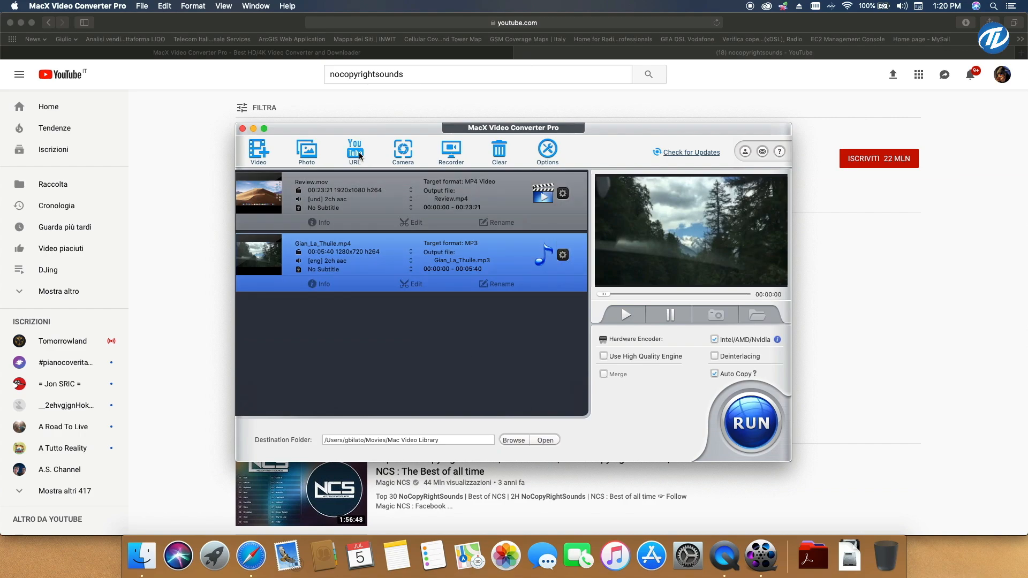
pyautogui.moveTo(354, 151)
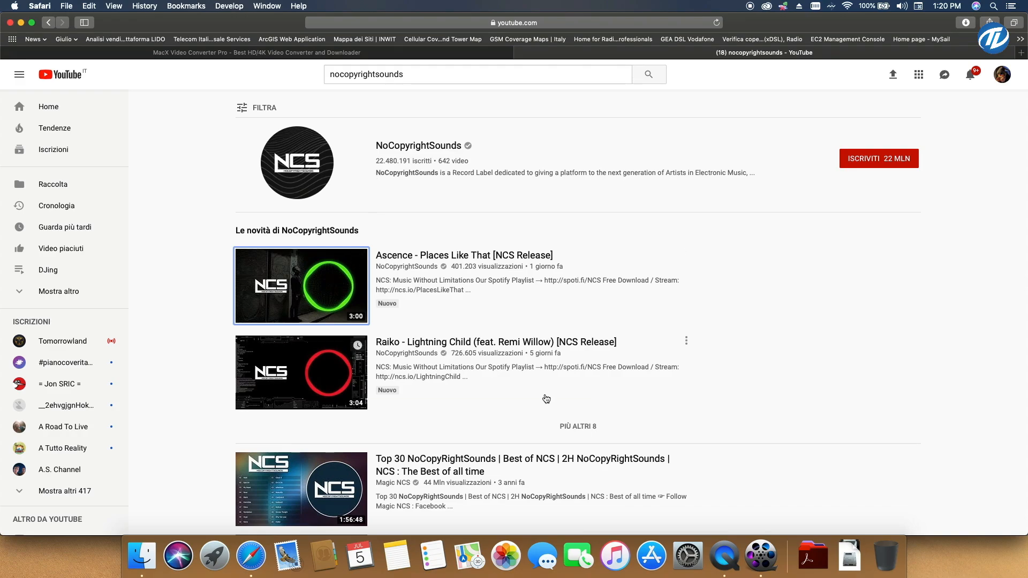
pyautogui.moveTo(451, 319)
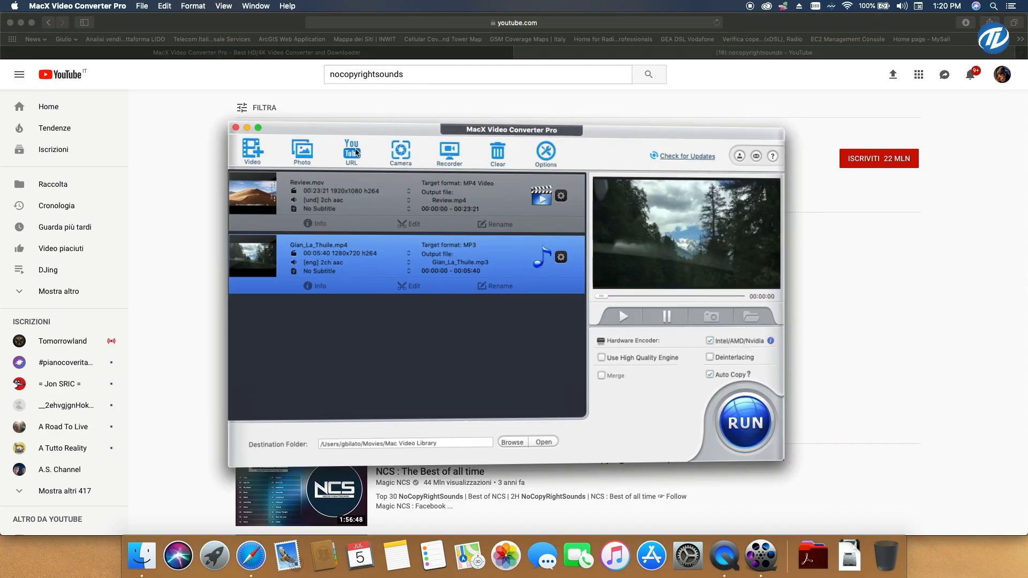
# - Open the YouTube Downloader and bring up its add-link prompt
pyautogui.click(351, 151)
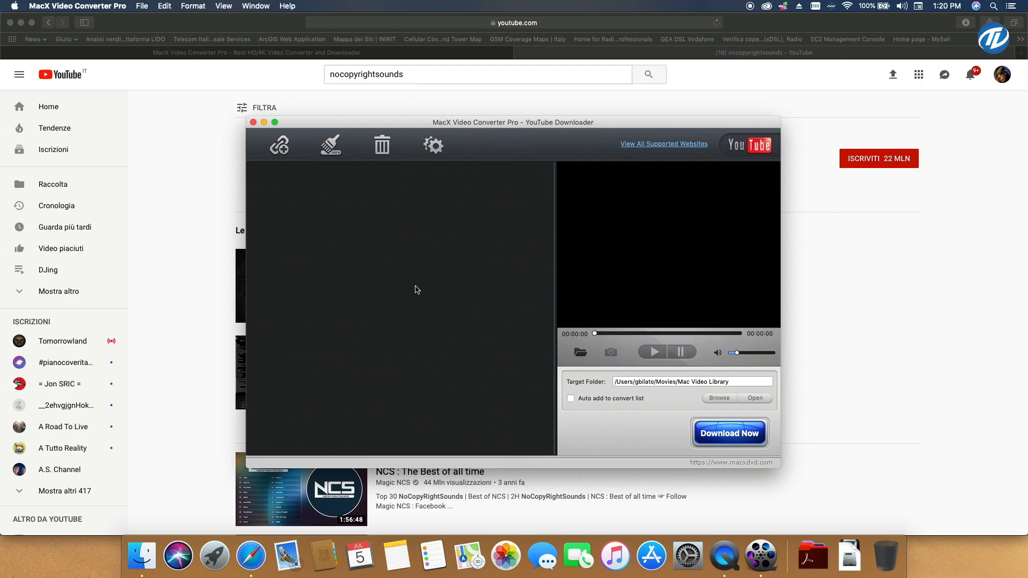
pyautogui.click(278, 145)
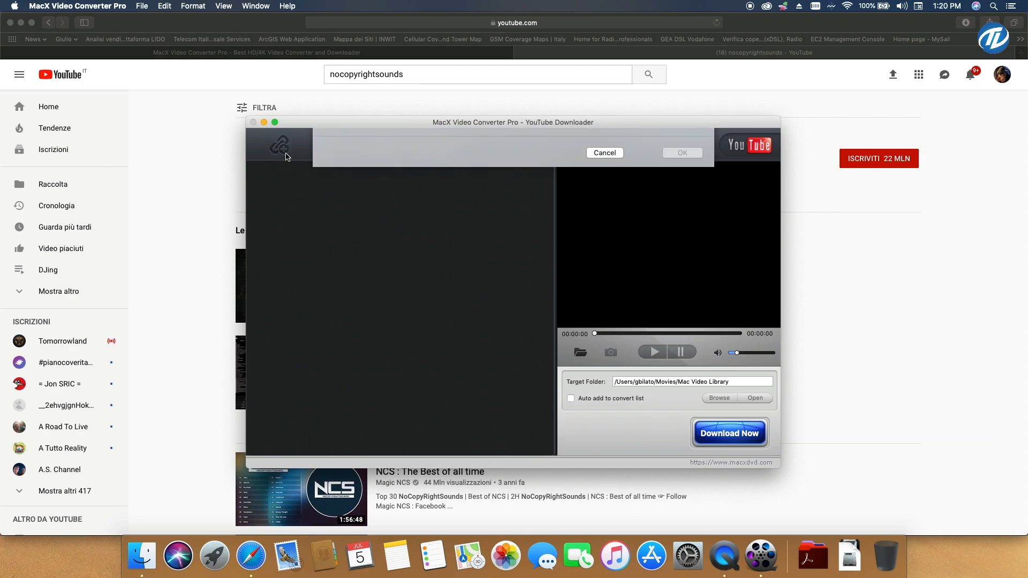
# - Paste and analyze the NCS YouTube link, then queue its 1920x1080 H.264 MP4 version
pyautogui.click(399, 154)
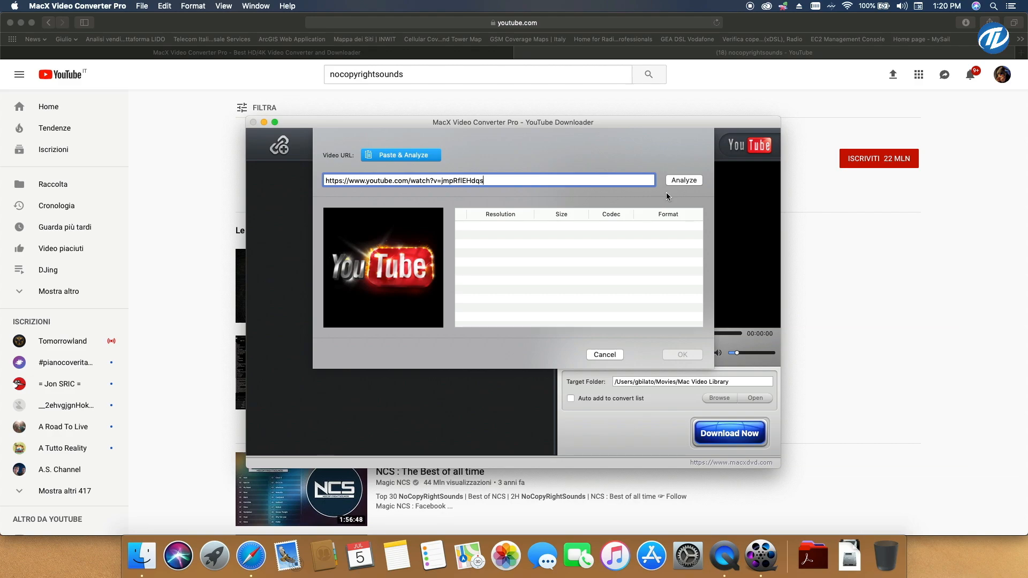
pyautogui.click(684, 180)
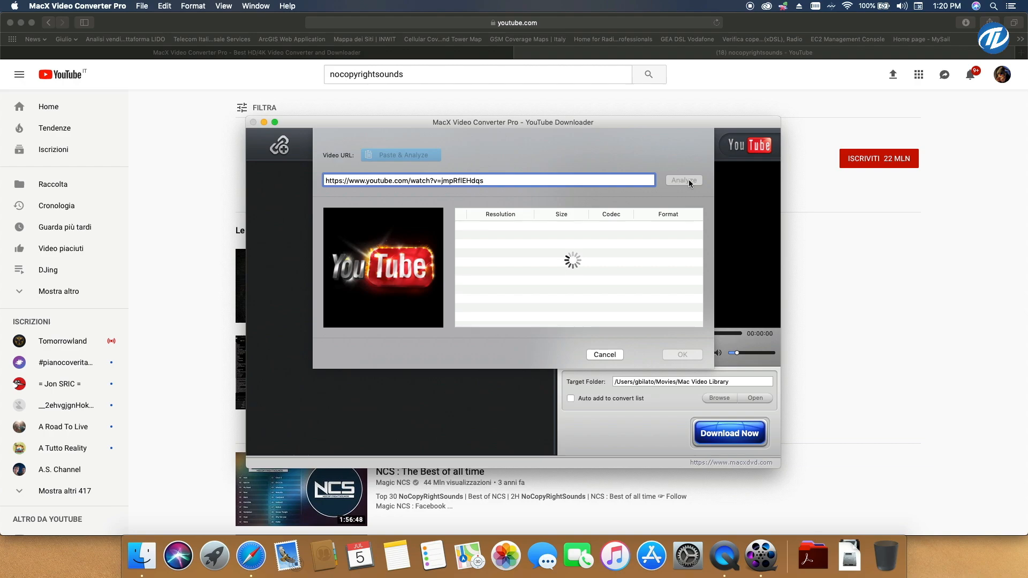
pyautogui.click(683, 180)
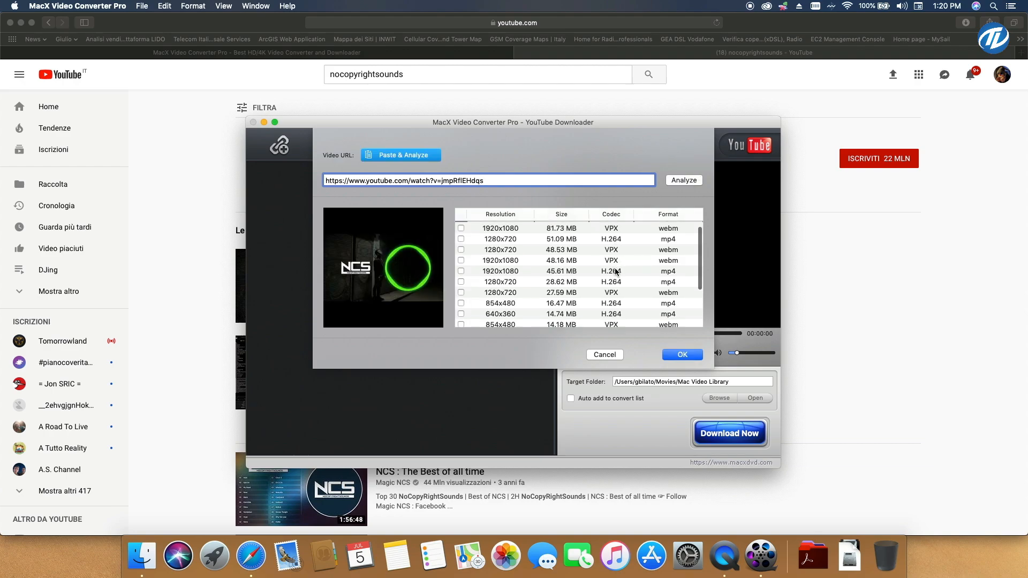
pyautogui.click(461, 226)
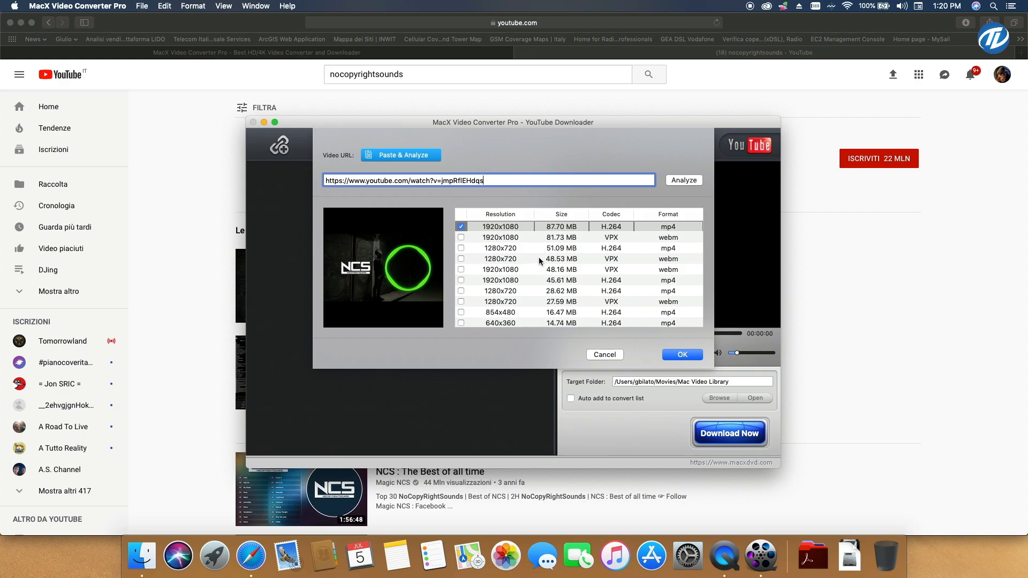
pyautogui.moveTo(487, 232)
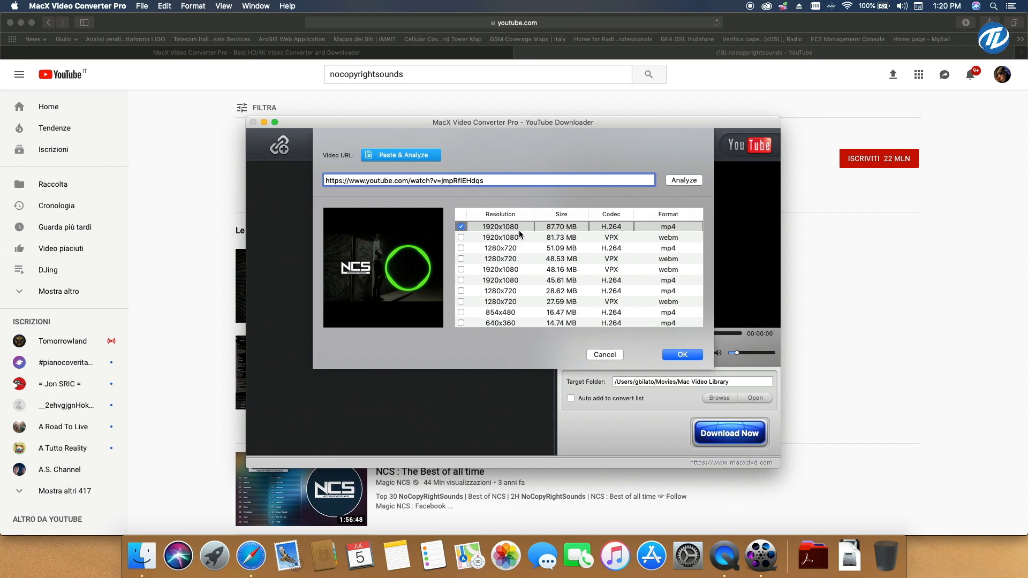
pyautogui.moveTo(605, 232)
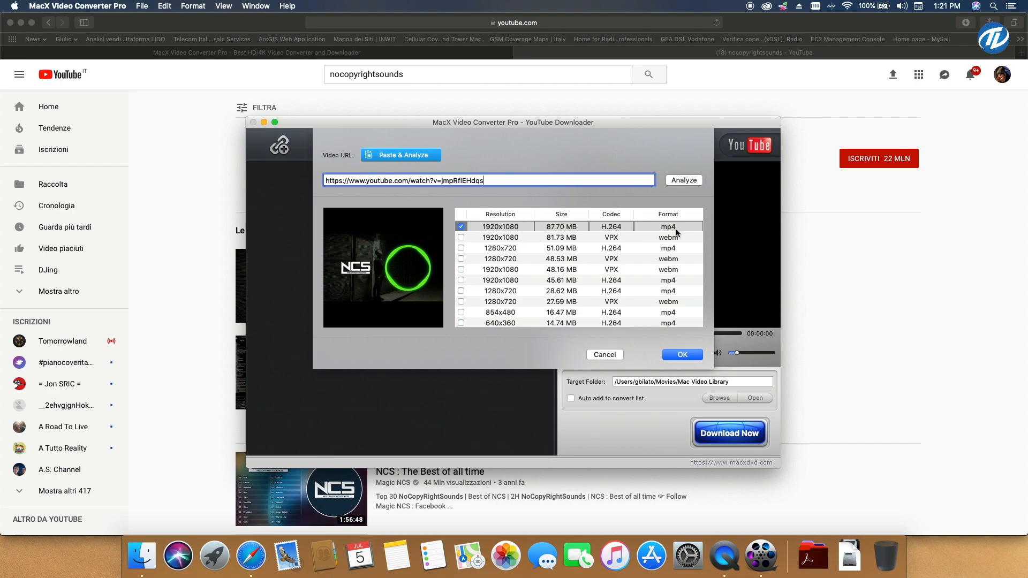
pyautogui.click(682, 355)
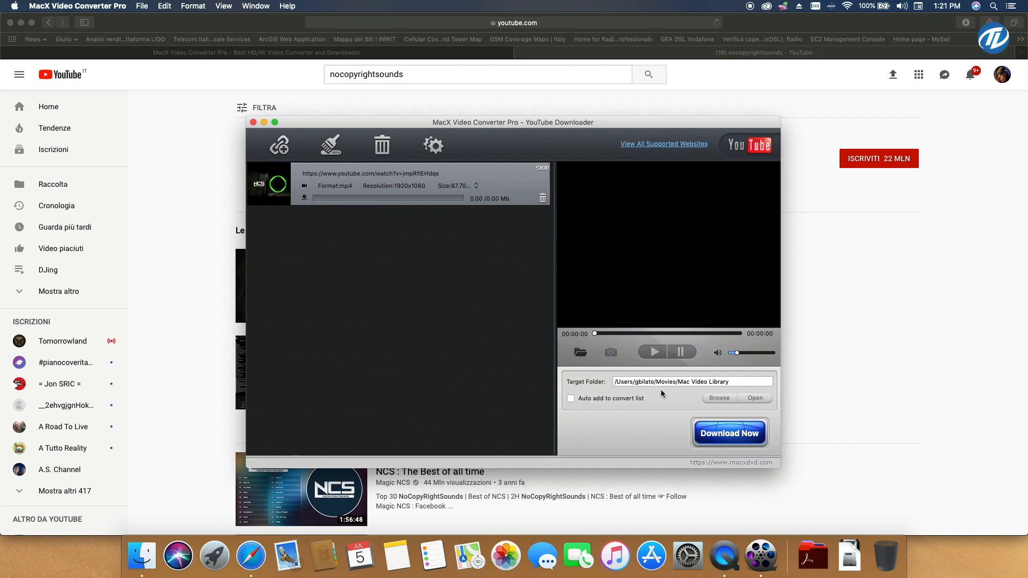
# - Start downloading the queued 1920x1080 NCS video into Mac Video Library
pyautogui.click(730, 434)
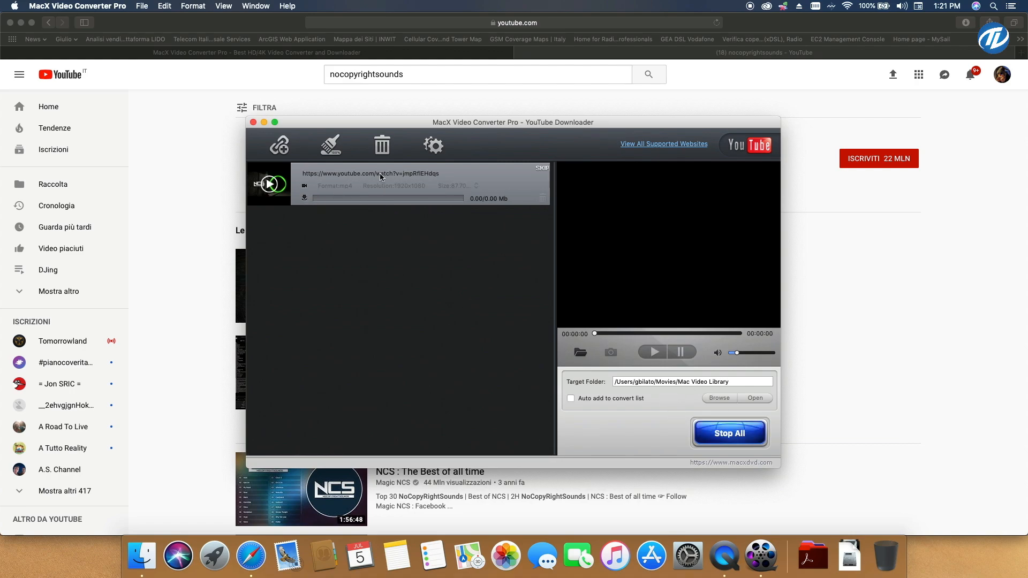
pyautogui.moveTo(376, 203)
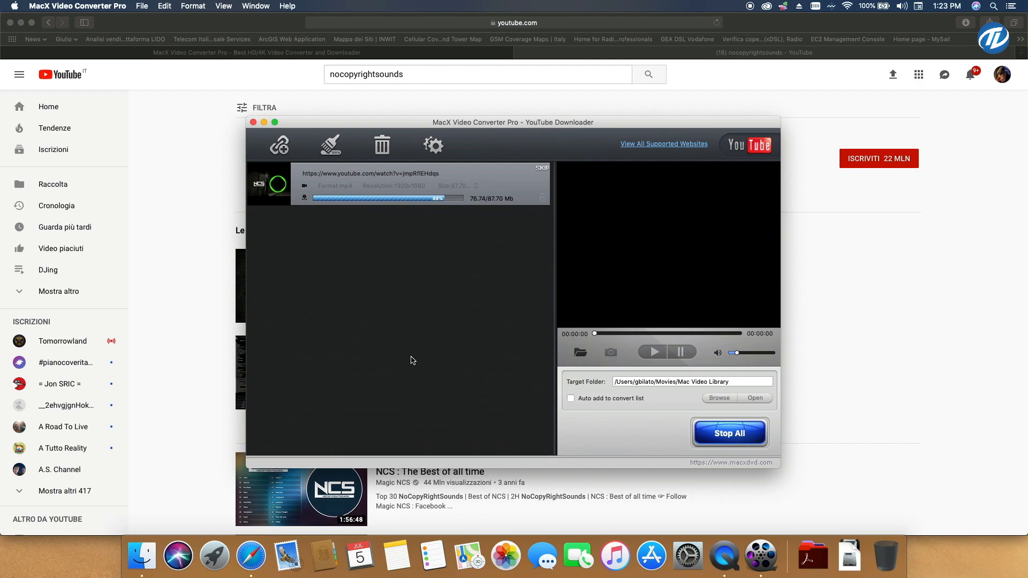
pyautogui.moveTo(516, 276)
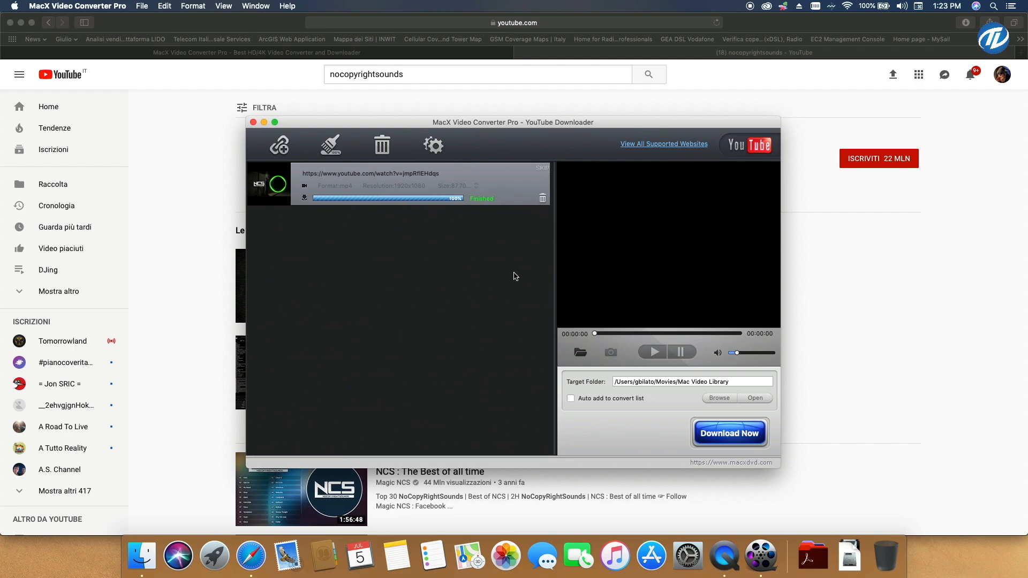
pyautogui.moveTo(302, 150)
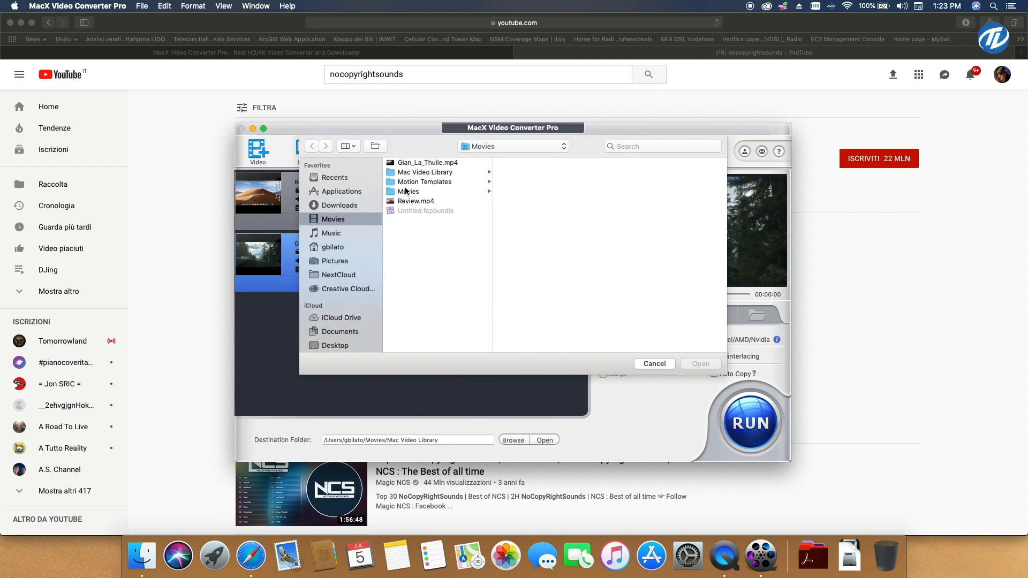
# - Add the Ascence - Places Like That mp4 from Mac Video Library to the conversion list
pyautogui.click(425, 172)
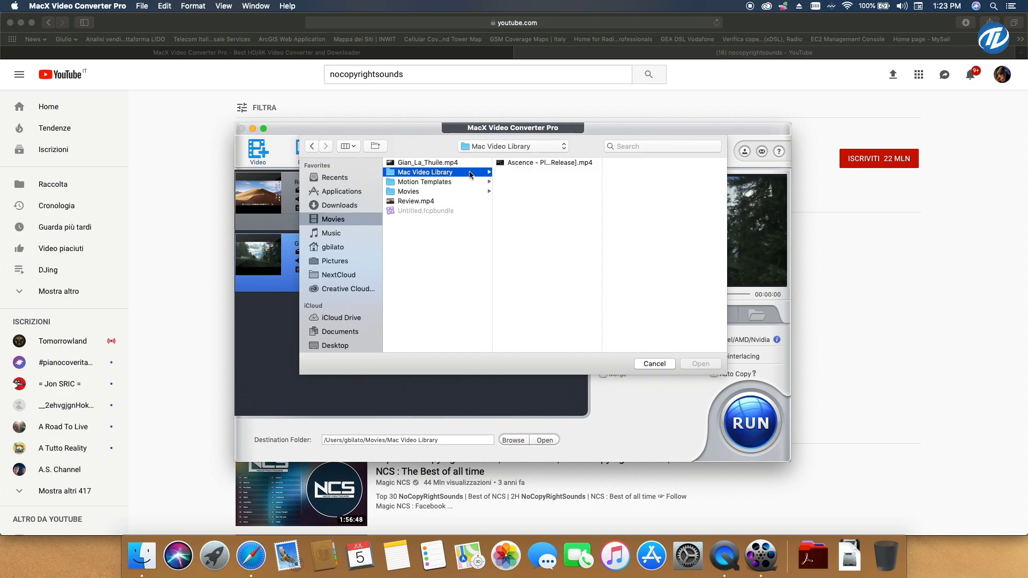
pyautogui.click(550, 163)
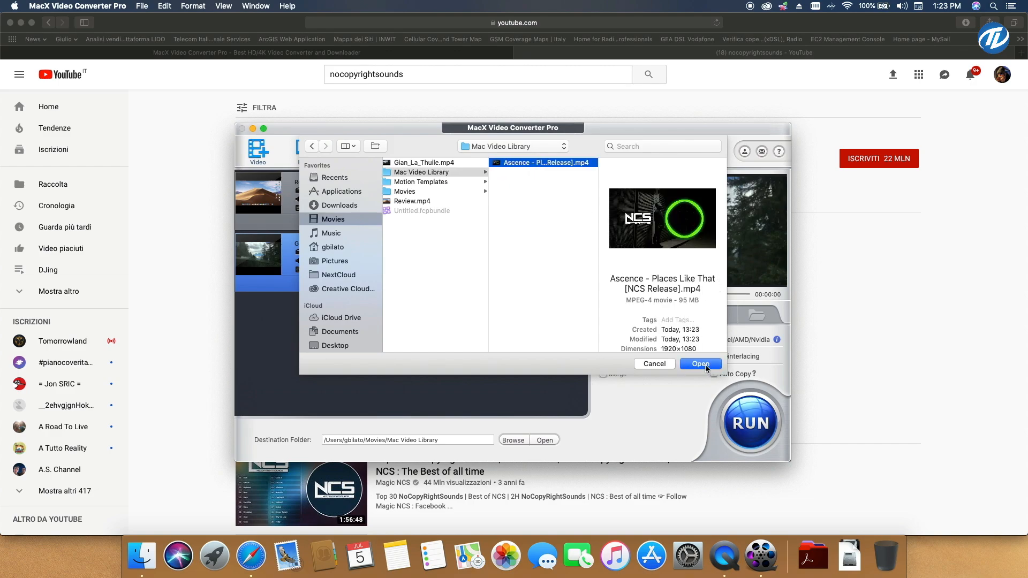
pyautogui.click(700, 365)
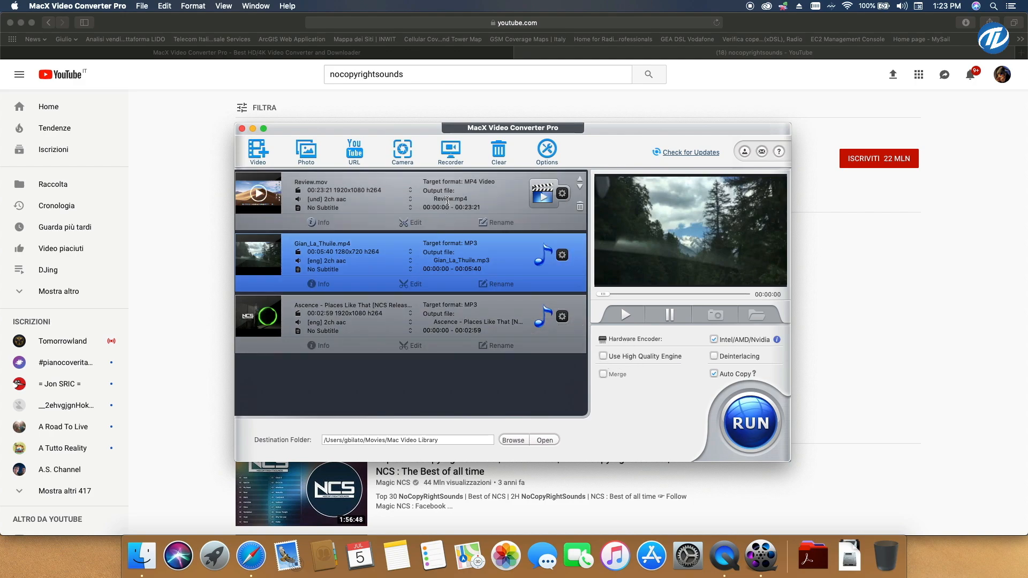
# - Enable the High Quality Engine and run conversion of all three queued files
pyautogui.click(603, 355)
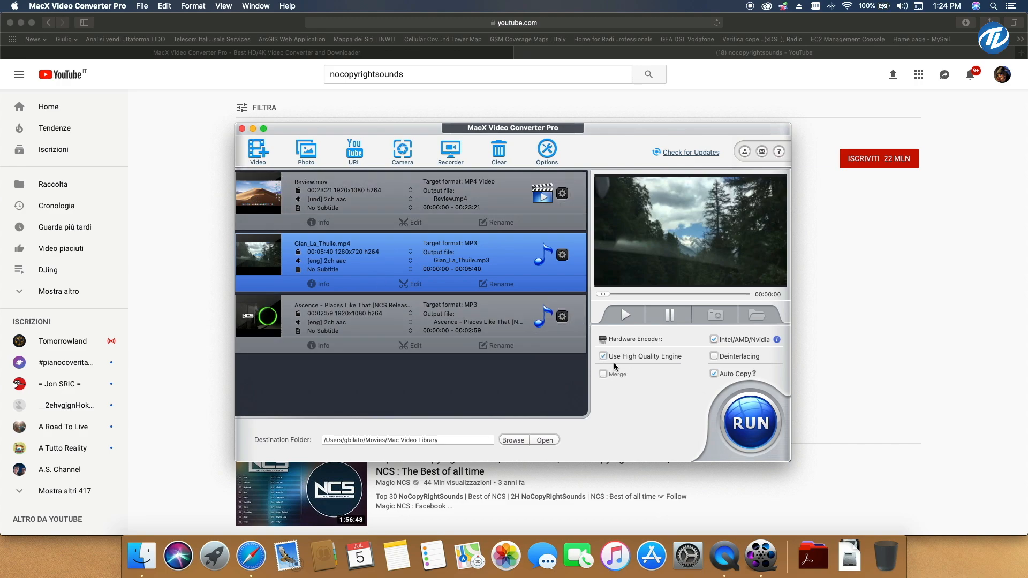
pyautogui.moveTo(607, 347)
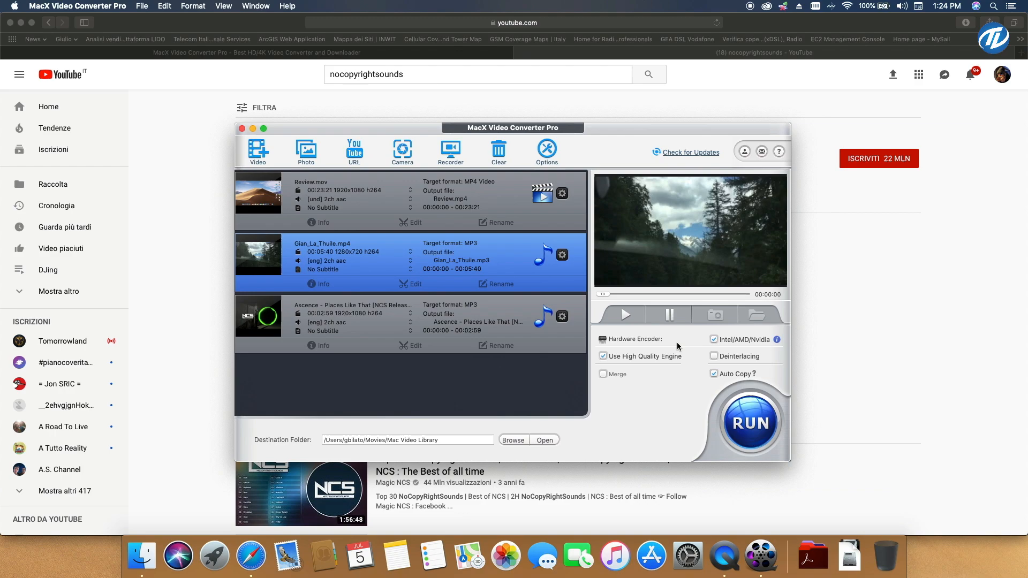
pyautogui.moveTo(660, 390)
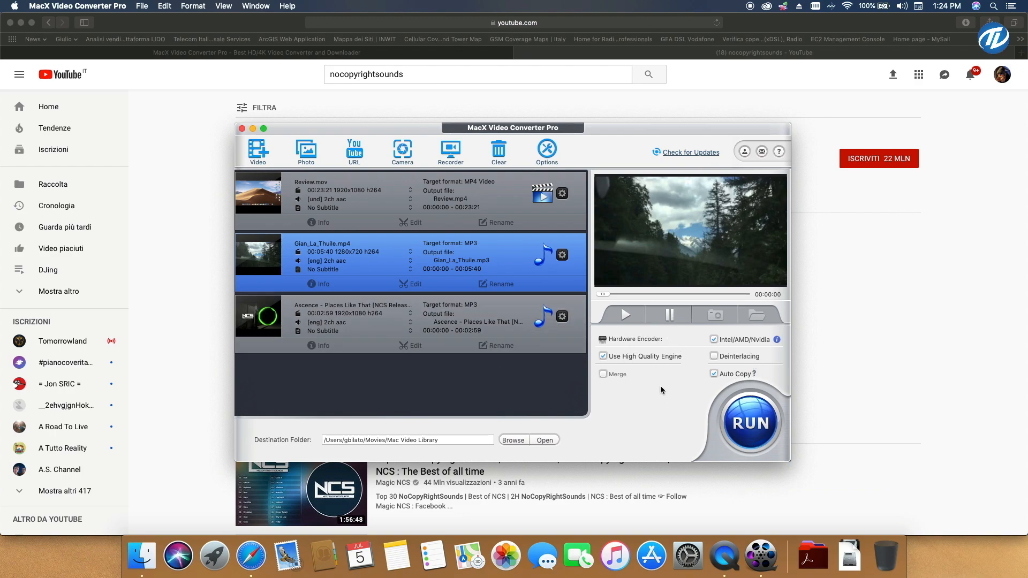
pyautogui.moveTo(661, 384)
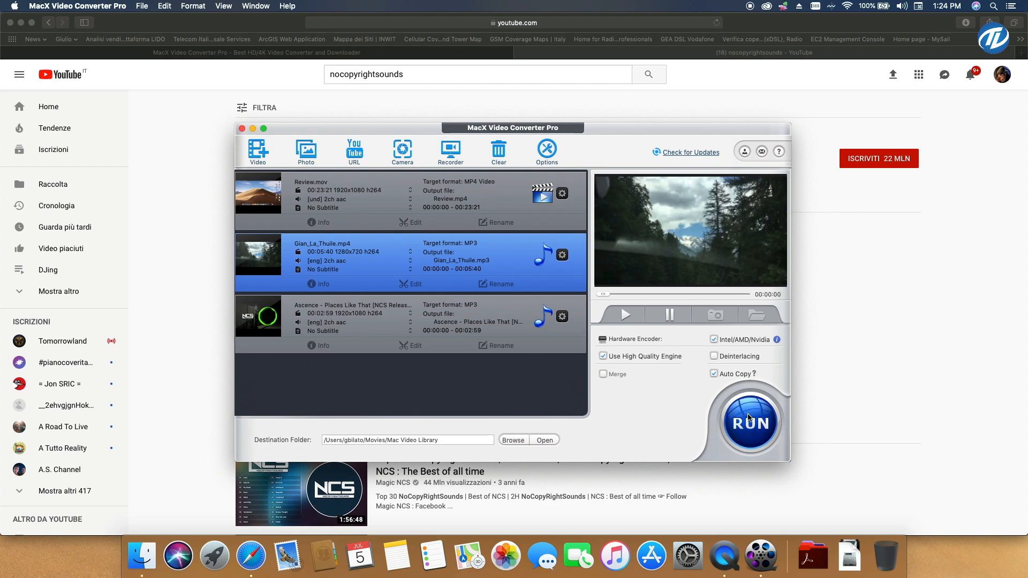
pyautogui.click(750, 422)
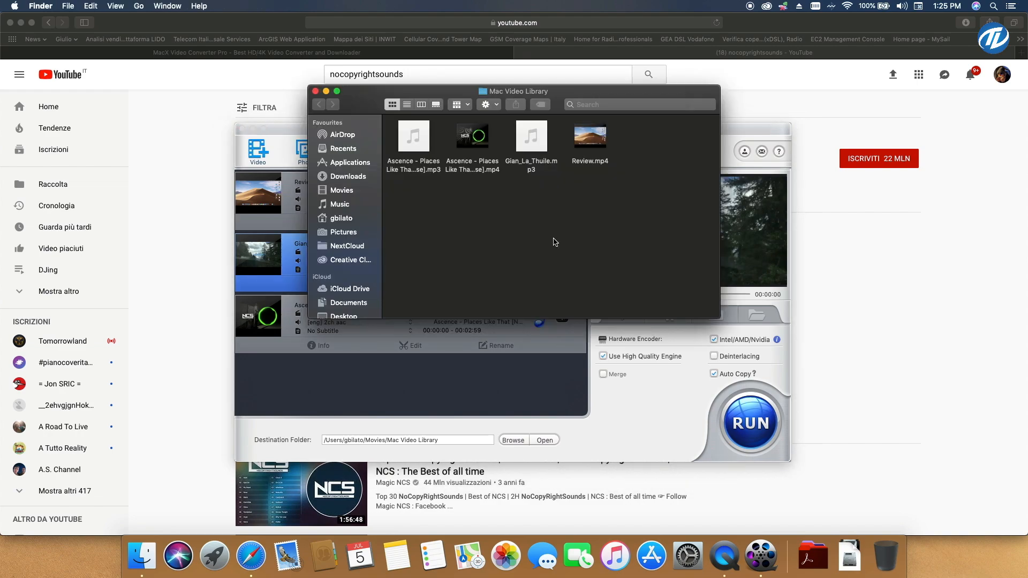
pyautogui.moveTo(565, 165)
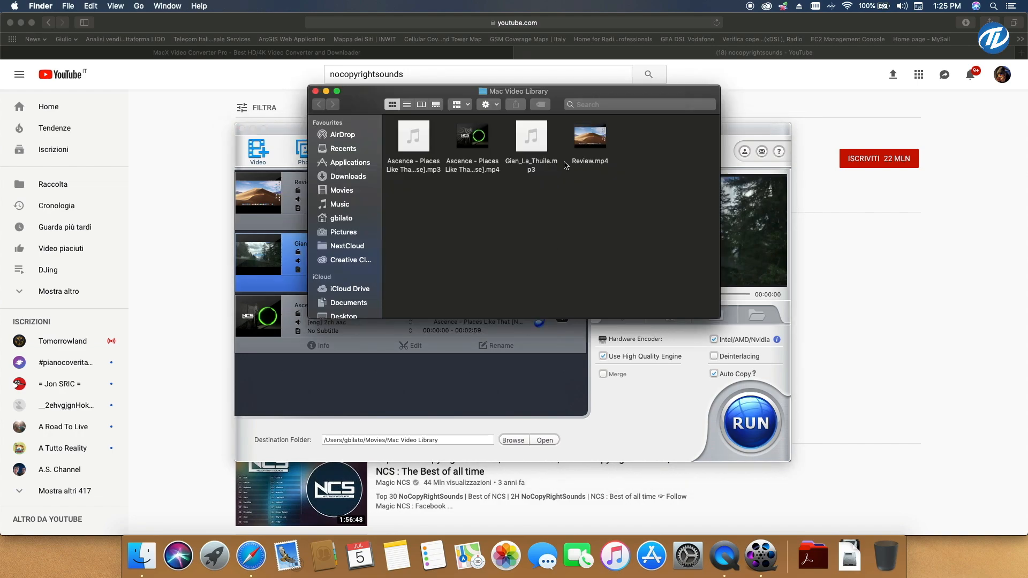
pyautogui.moveTo(517, 244)
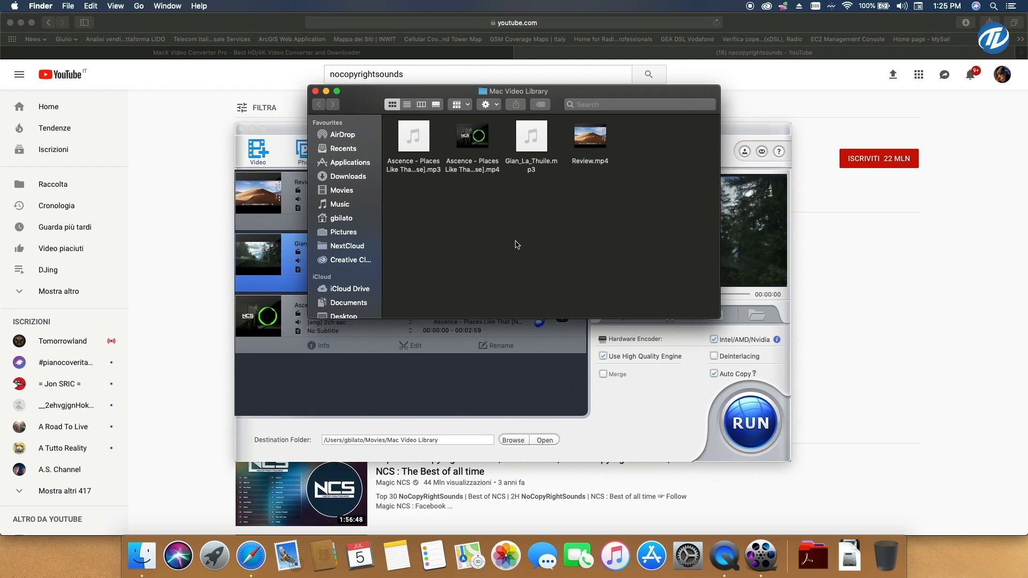
pyautogui.moveTo(468, 222)
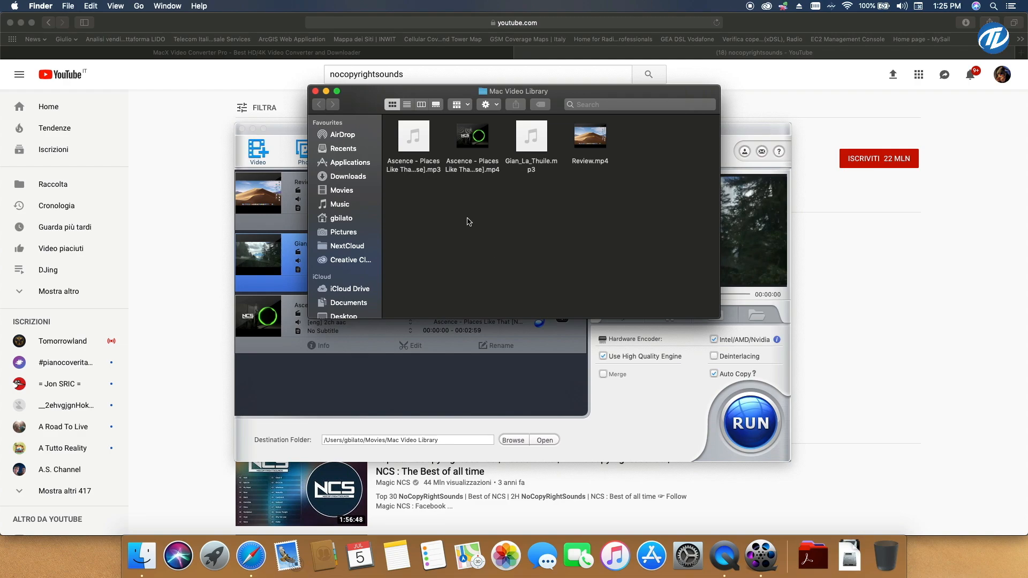
pyautogui.moveTo(471, 118)
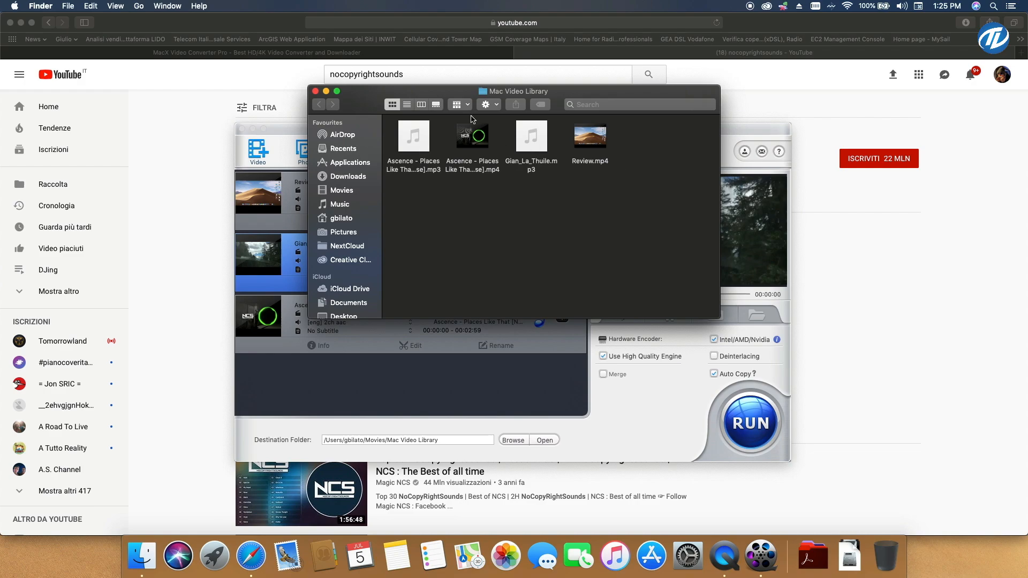
pyautogui.moveTo(395, 96)
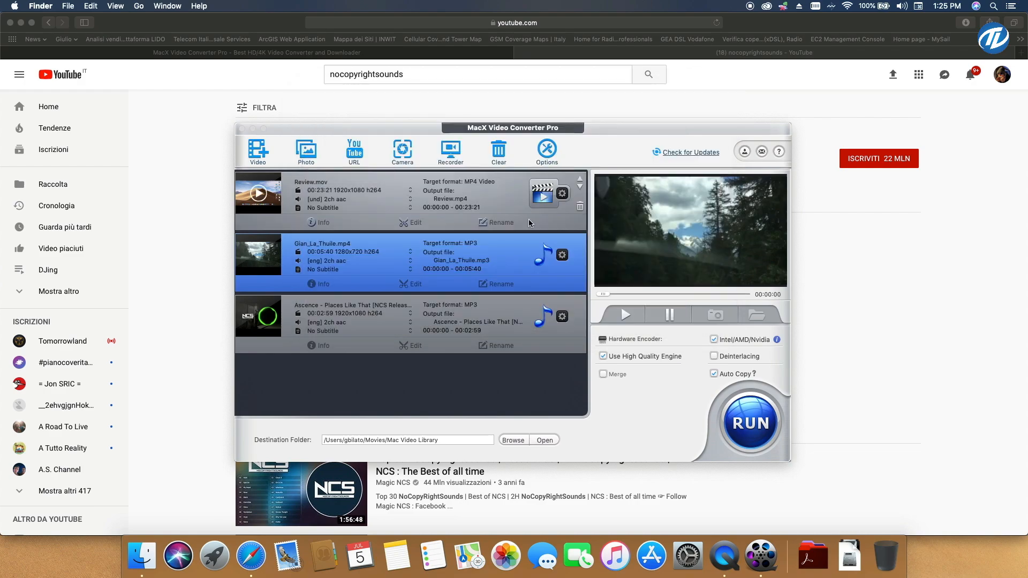
# - Clear every file from the conversion list and close the converter window
pyautogui.click(359, 215)
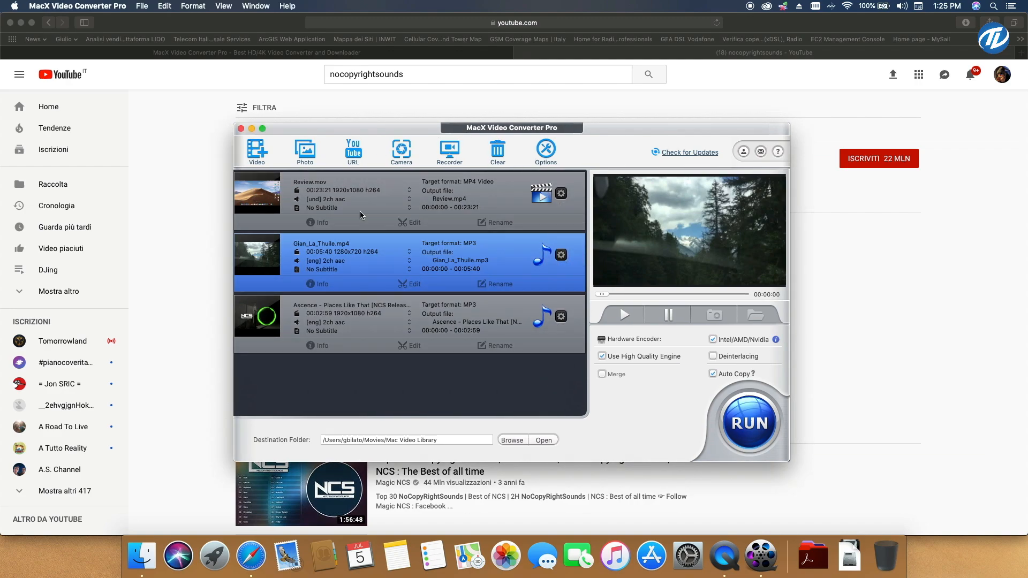
pyautogui.click(497, 150)
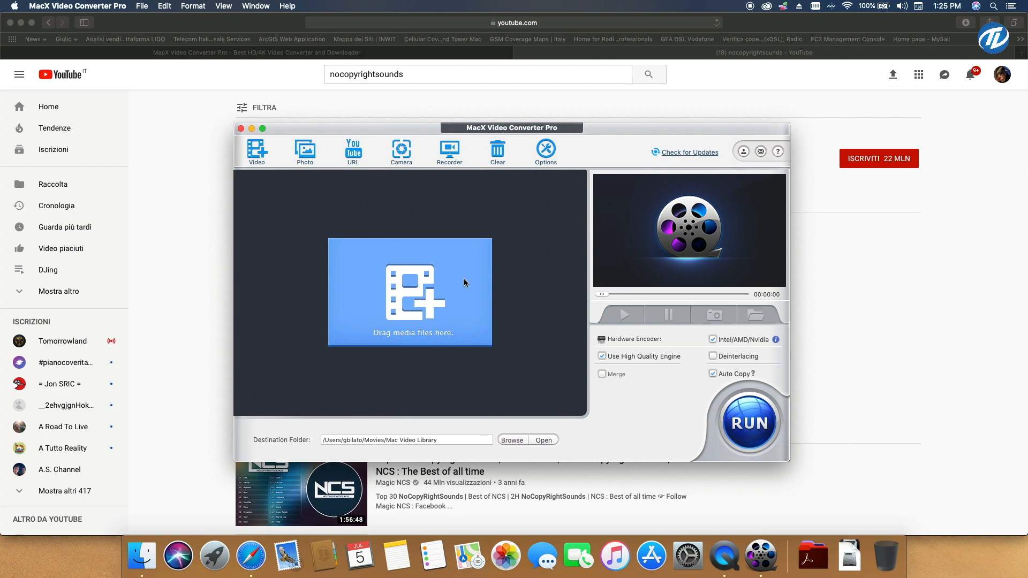
pyautogui.moveTo(241, 129)
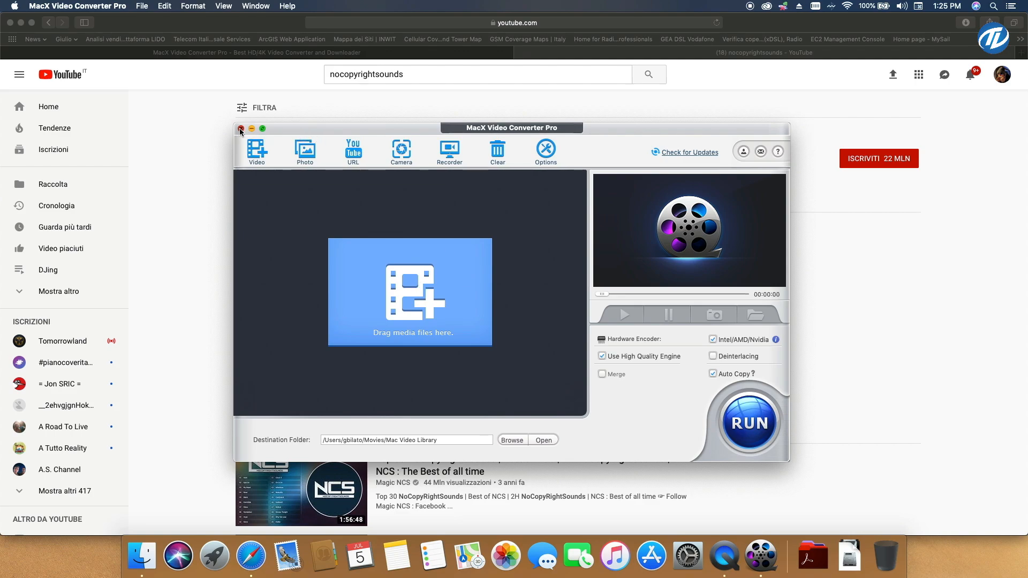
pyautogui.click(241, 127)
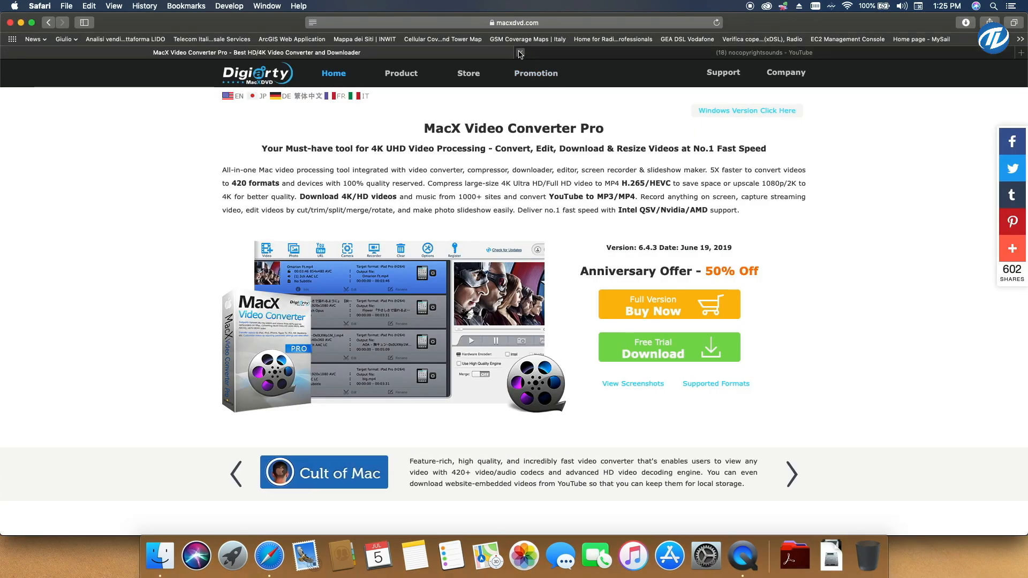
# - Close the YouTube tab and activate the giveaway page's email field
pyautogui.click(47, 22)
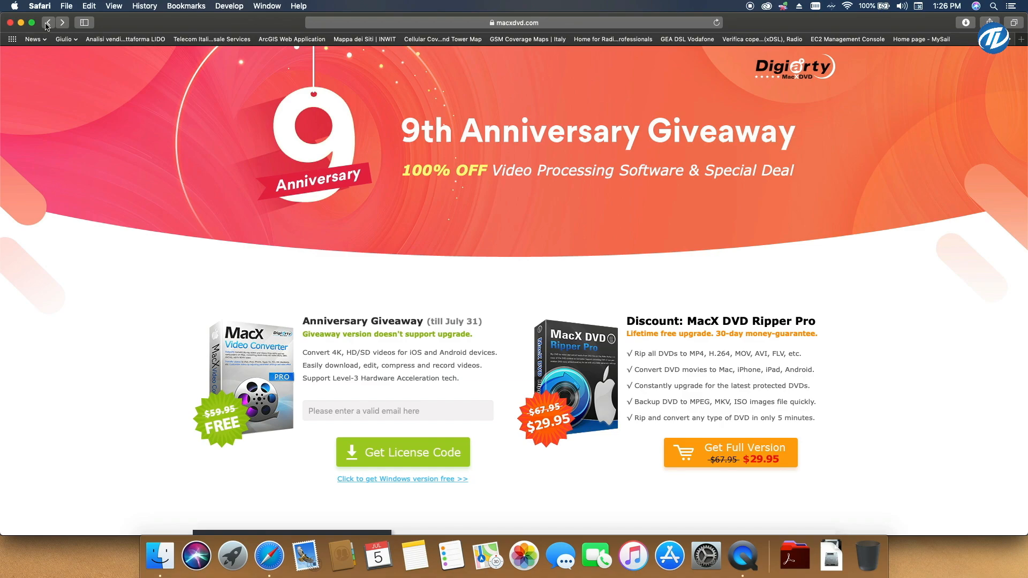
pyautogui.moveTo(293, 141)
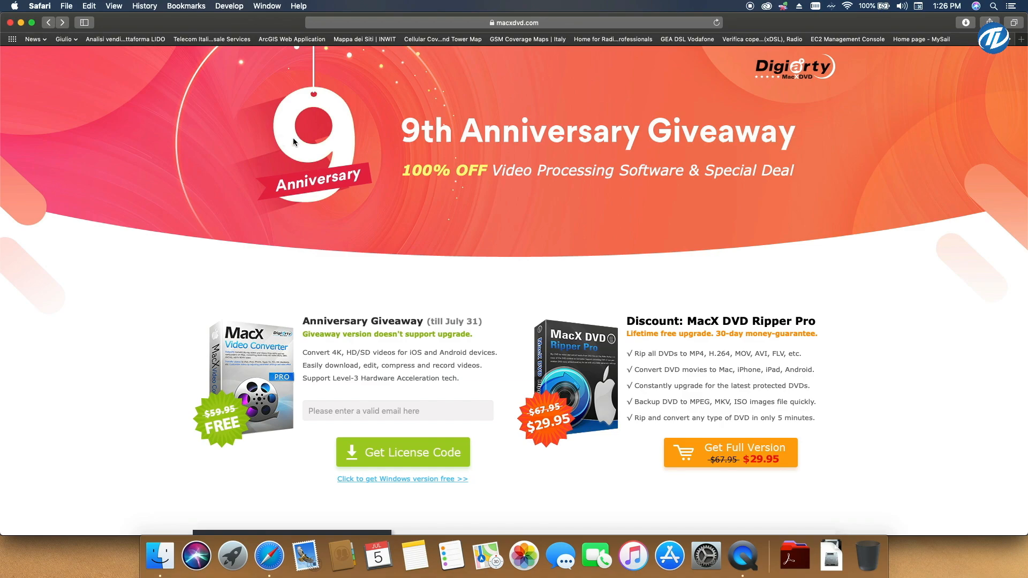
pyautogui.moveTo(293, 222)
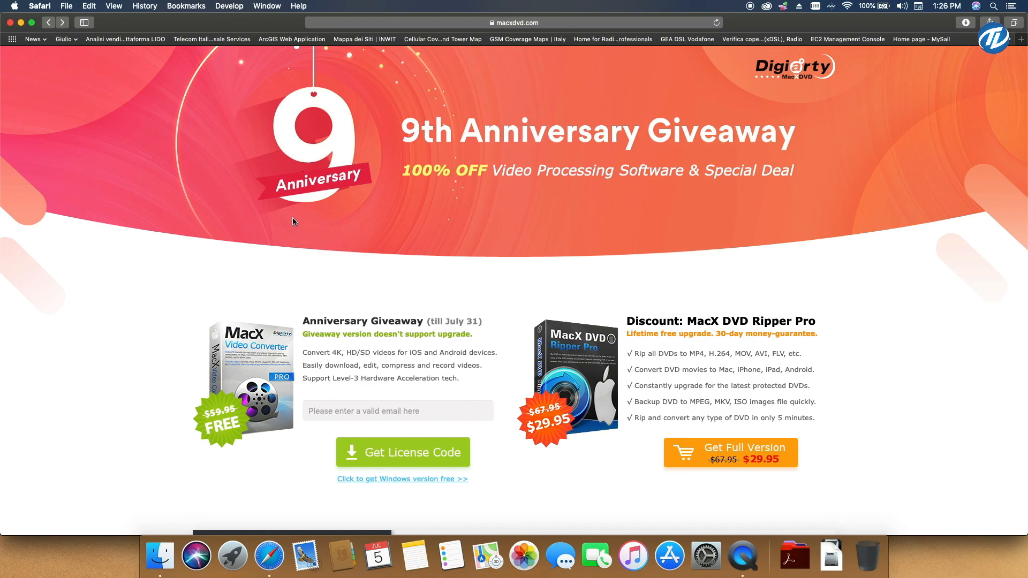
pyautogui.moveTo(326, 363)
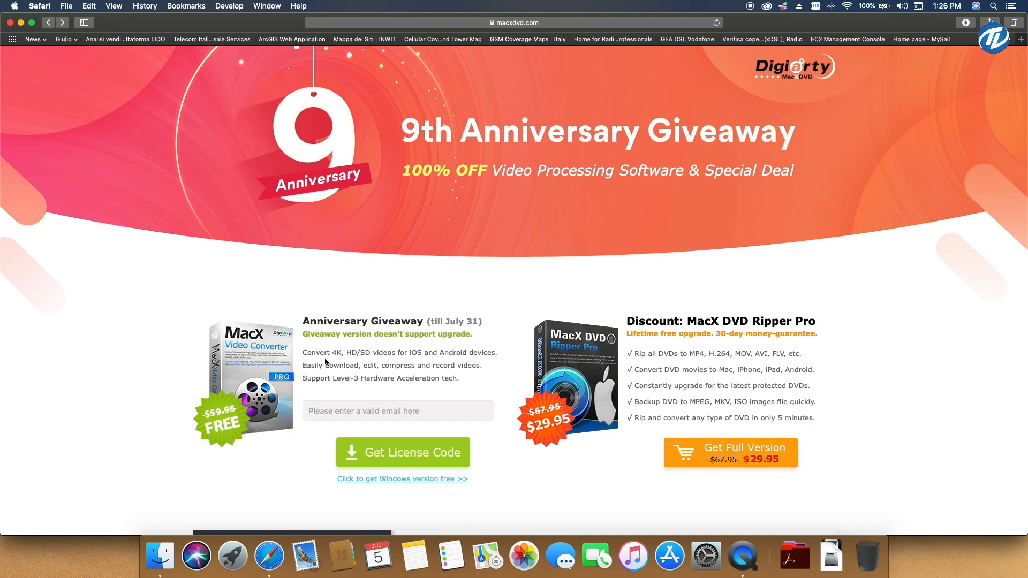
pyautogui.click(398, 411)
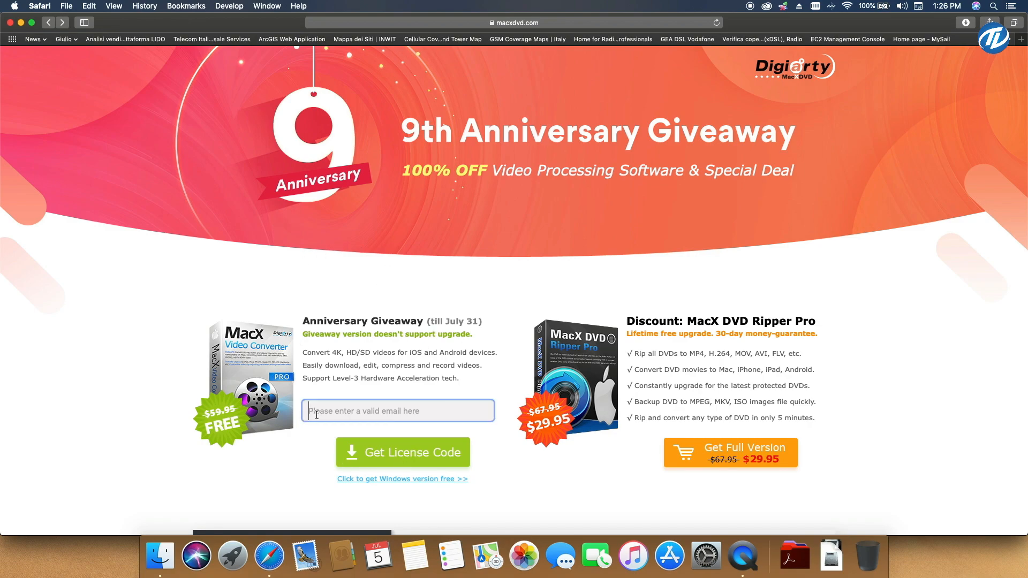
pyautogui.moveTo(308, 446)
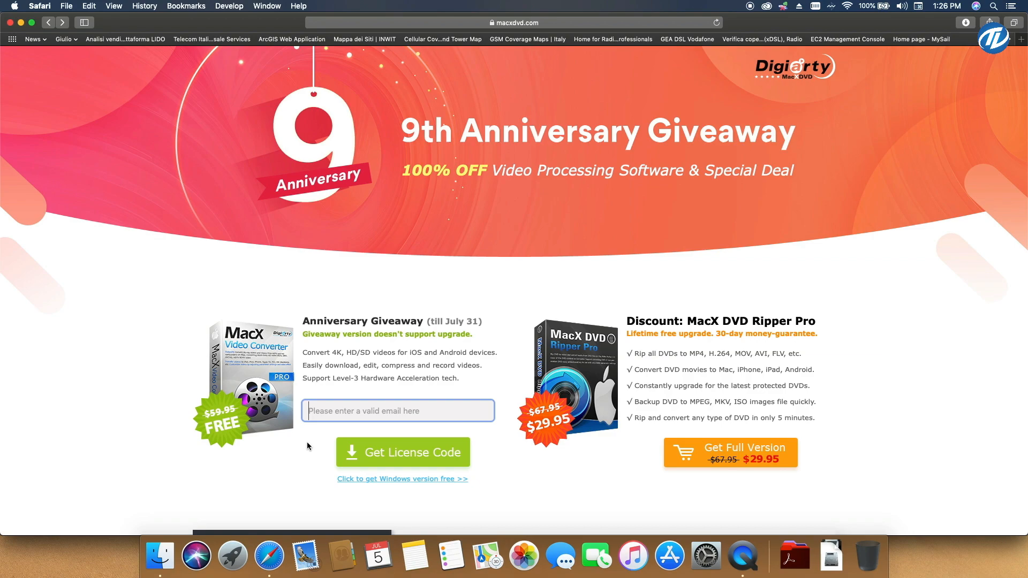